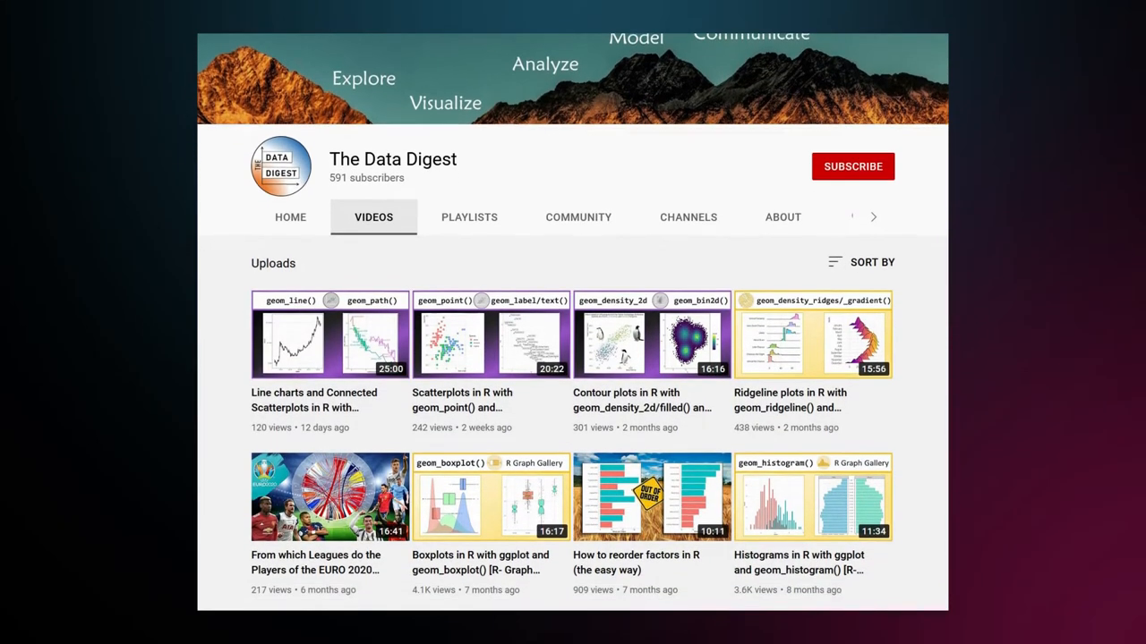
- Browse the long datasaurus_dozen rows, then view datasaurus_dozen_wide's 26 paired x/y columns
scroll("down", 3)
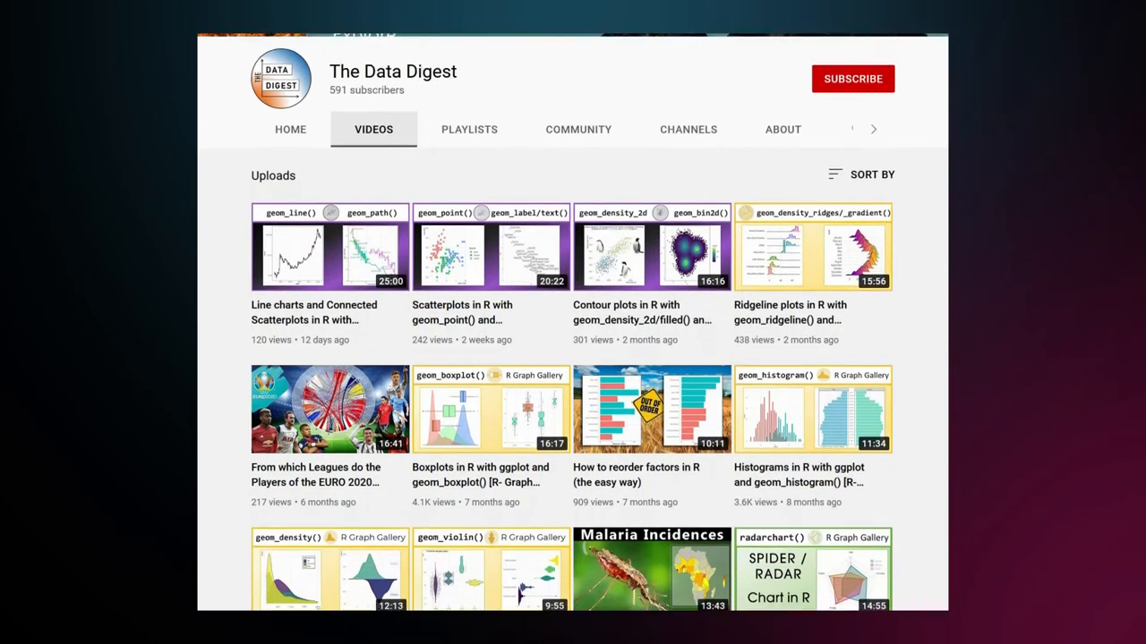
scroll("down", 3)
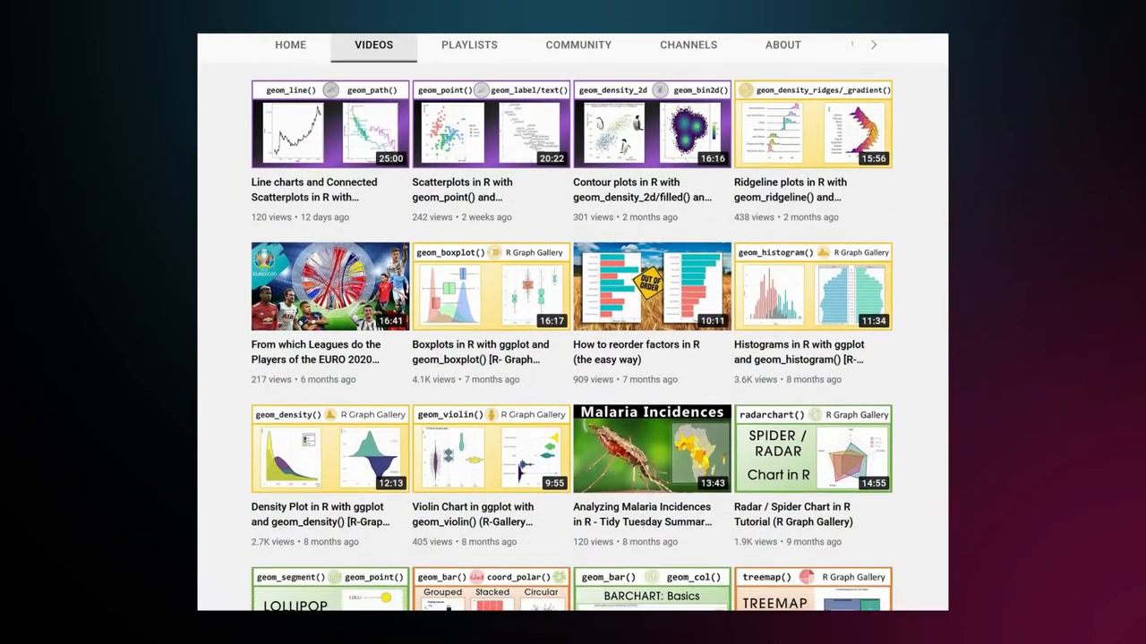
scroll("down", 3)
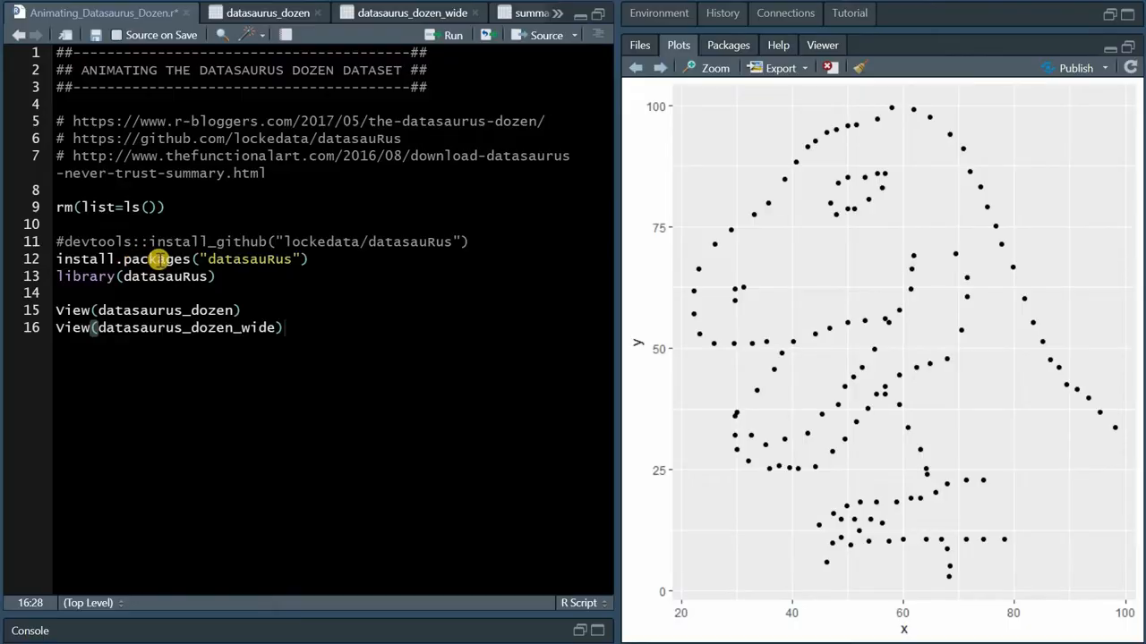
mouse_move(165, 275)
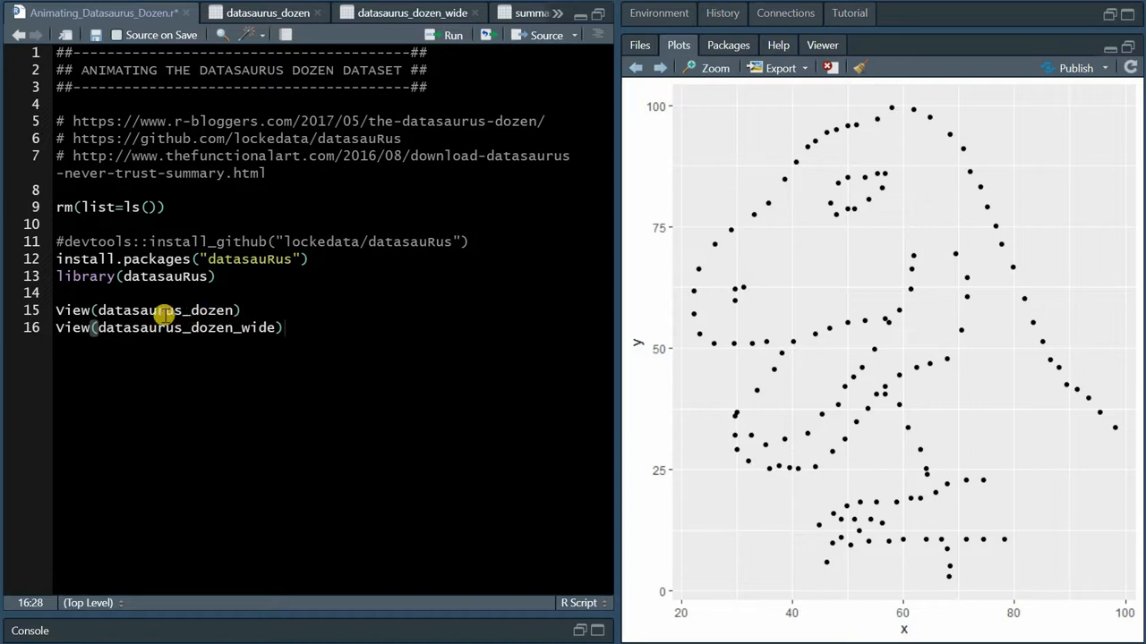
mouse_move(207, 327)
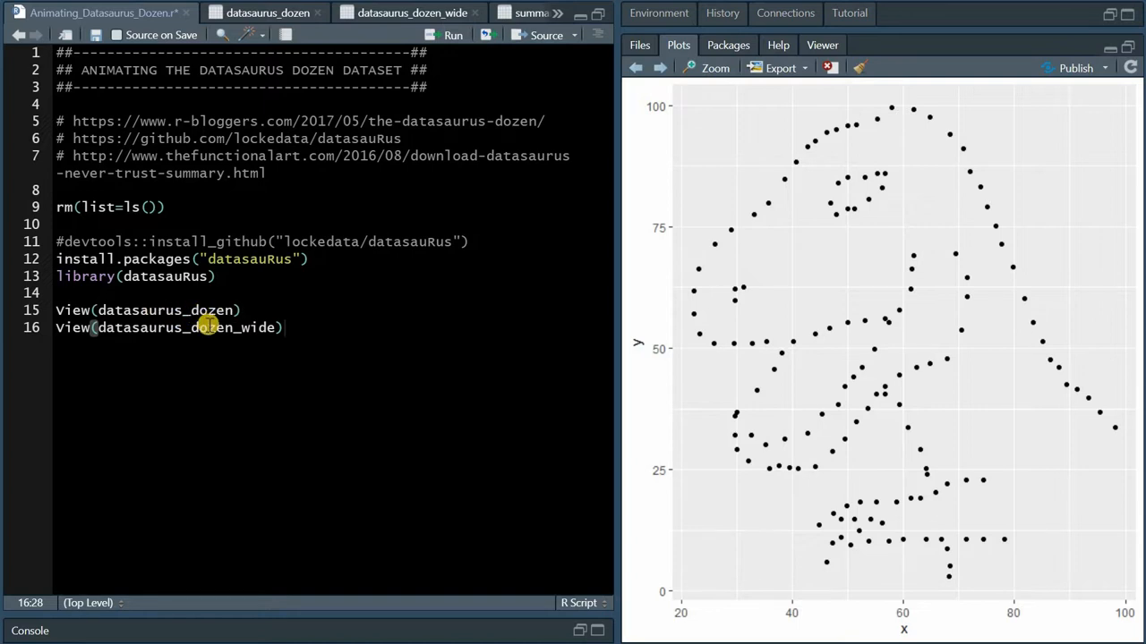
mouse_move(313, 147)
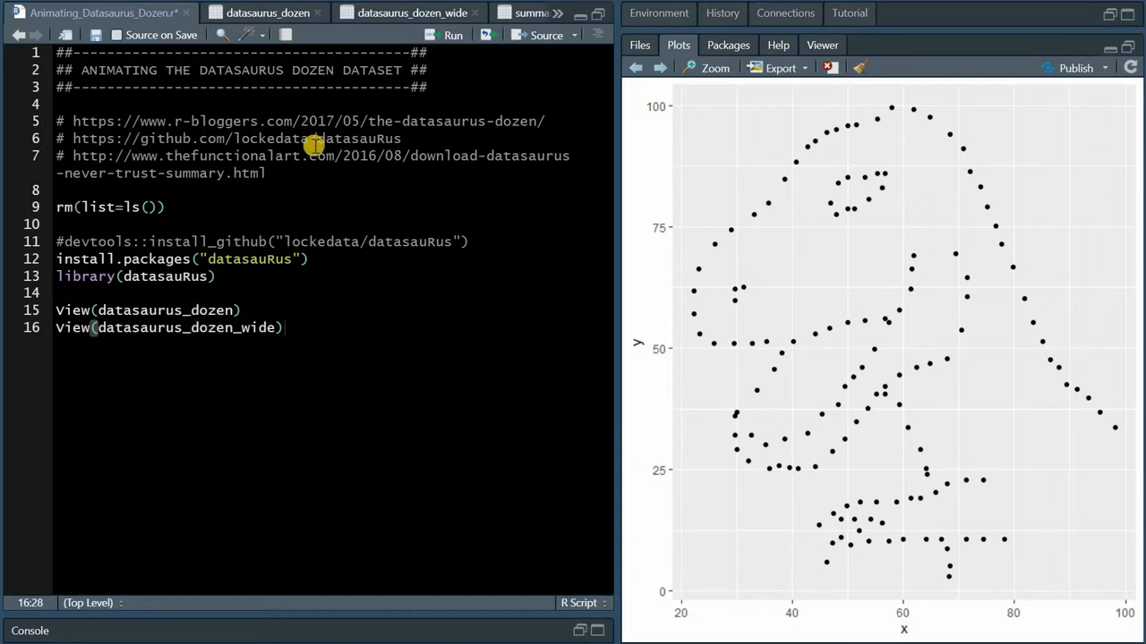
mouse_move(324, 150)
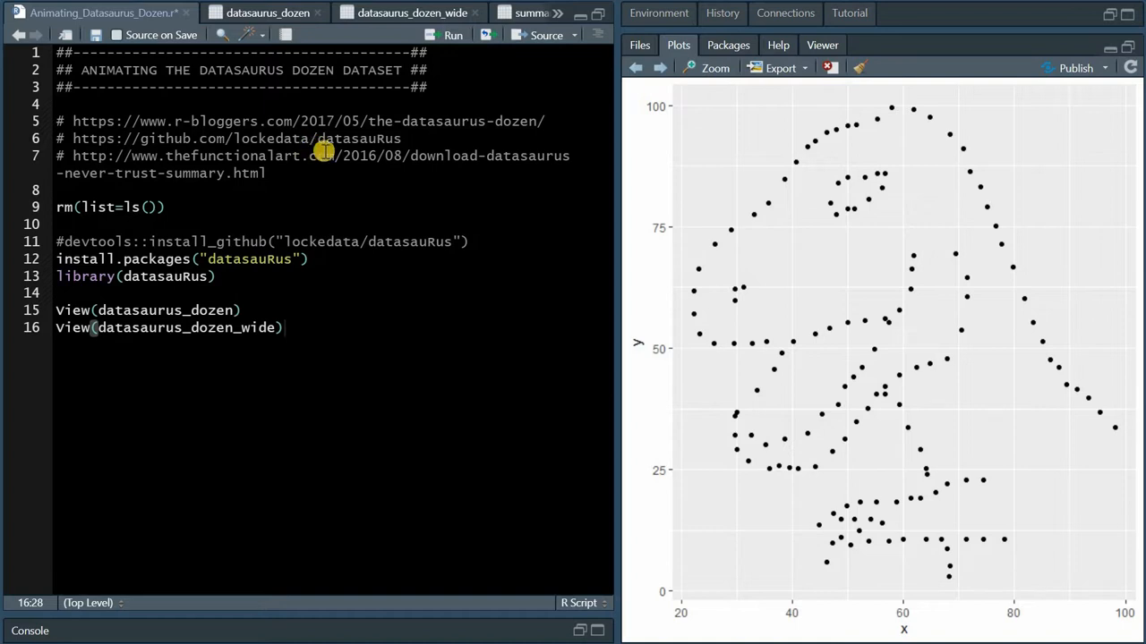
mouse_move(264, 138)
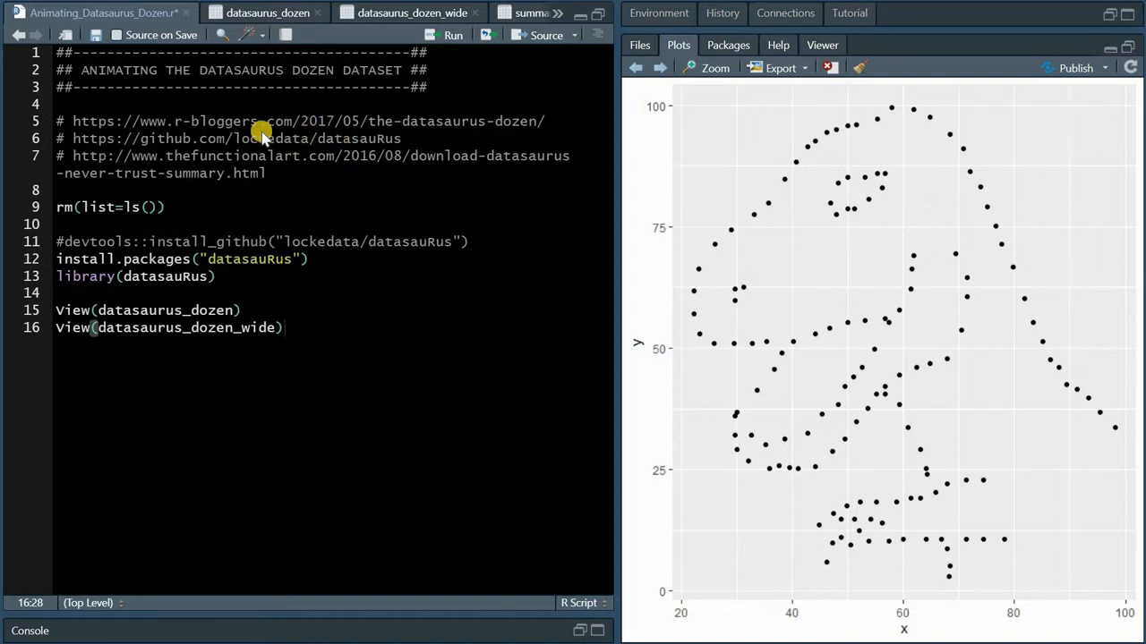
left_click(267, 12)
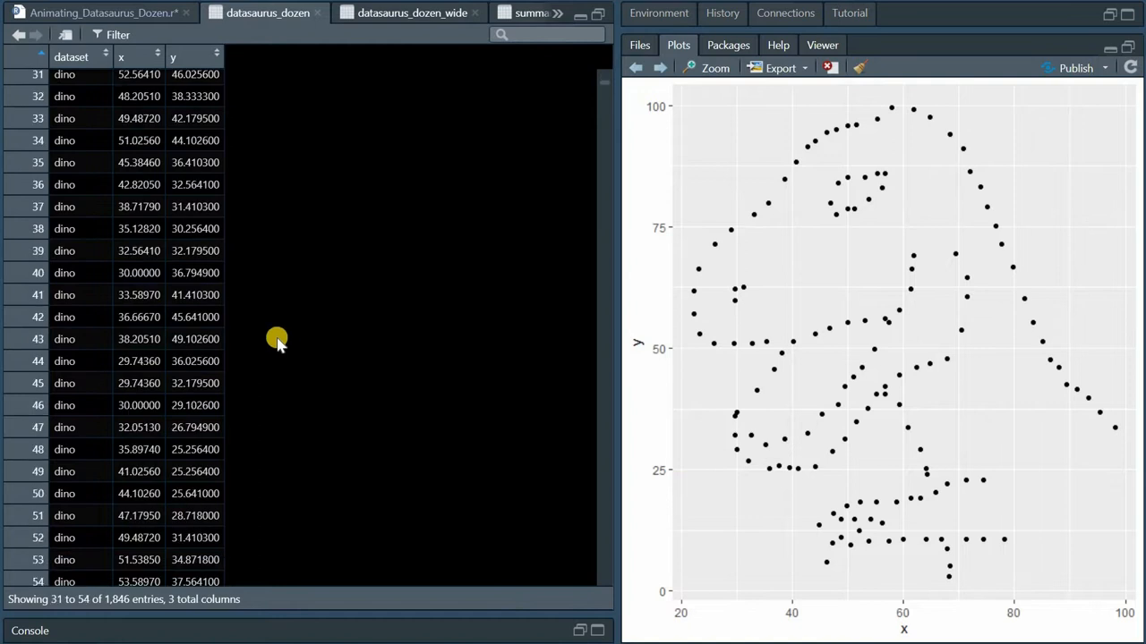
scroll("down", 3)
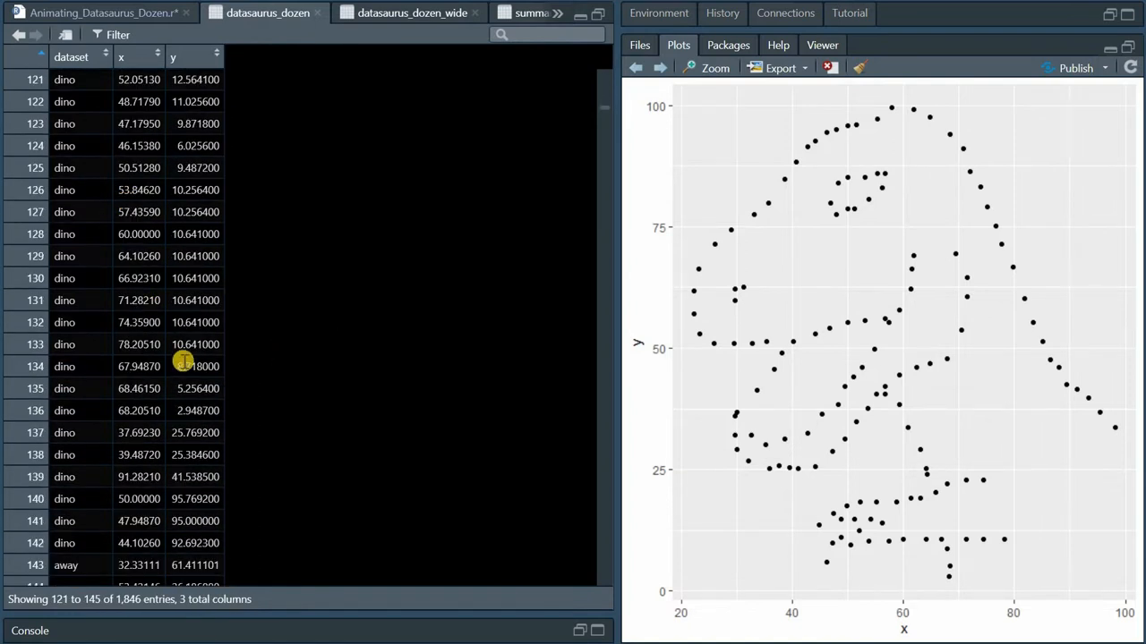
scroll("down", 3)
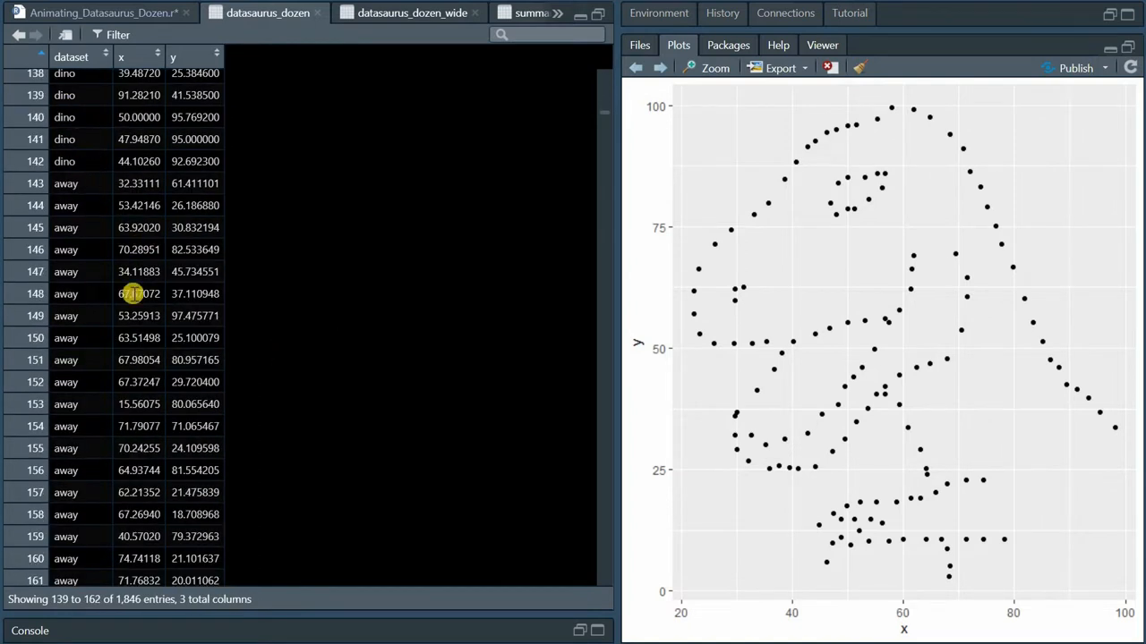
mouse_move(179, 227)
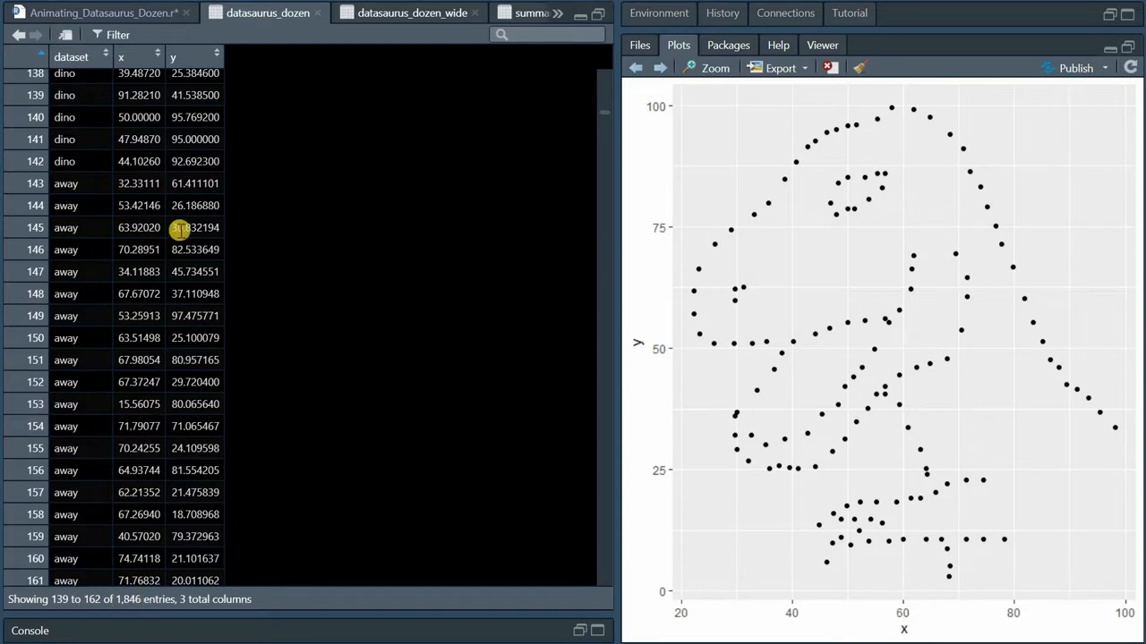
left_click(404, 12)
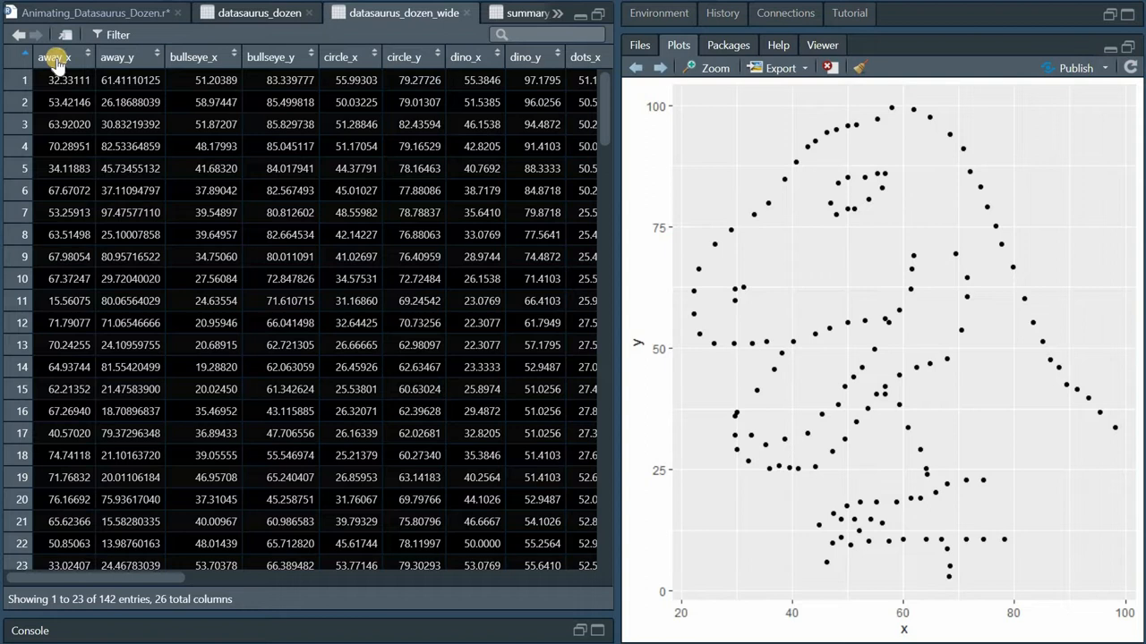
mouse_move(188, 56)
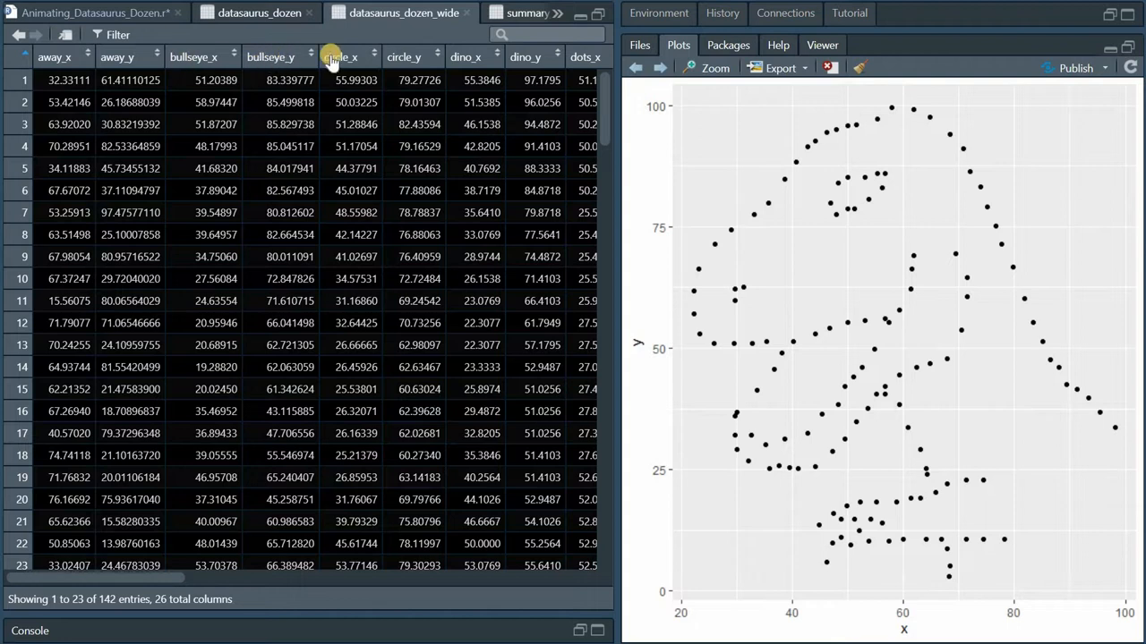
mouse_move(439, 397)
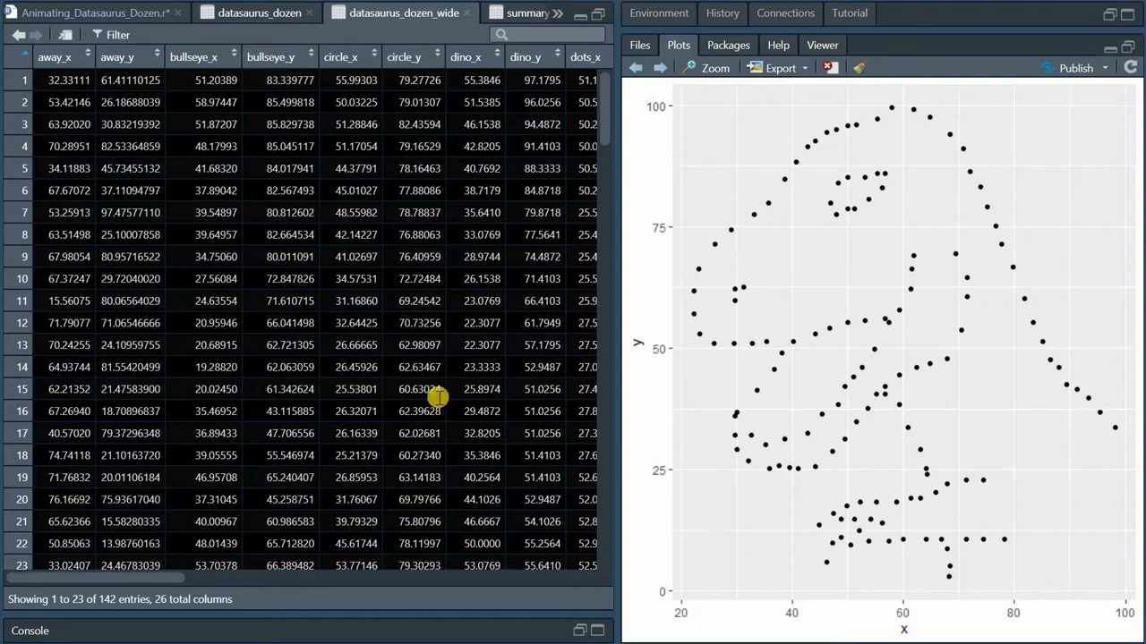
- Back in the animation script, add the '## 1) Calculating the summary statistics' heading and maximize the Console
left_click(89, 12)
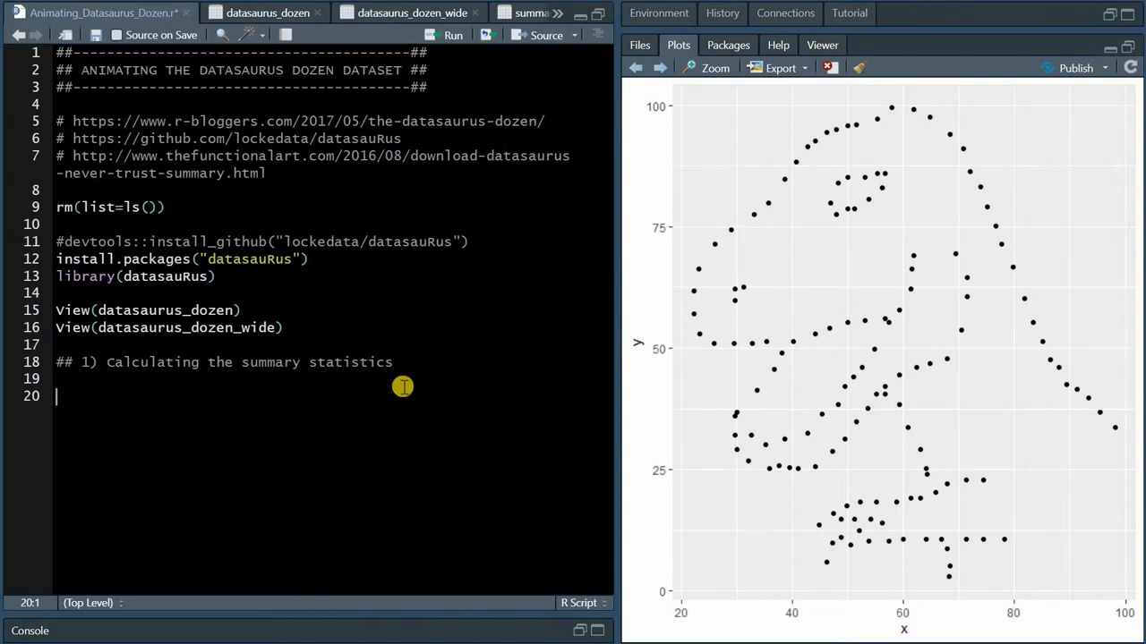
mouse_move(318, 395)
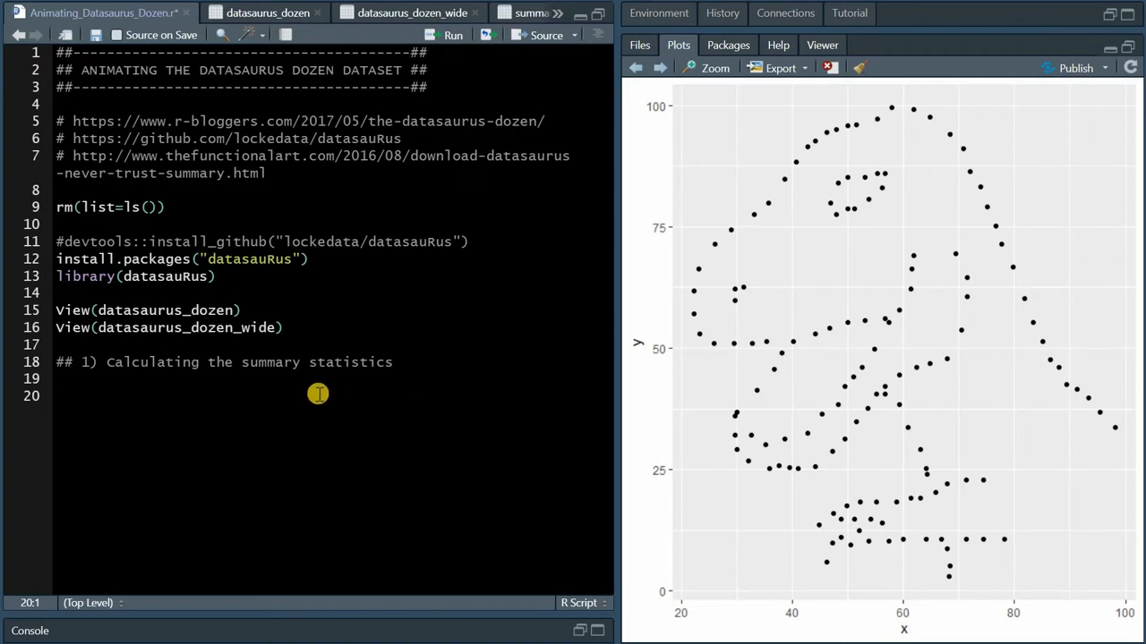
mouse_move(280, 396)
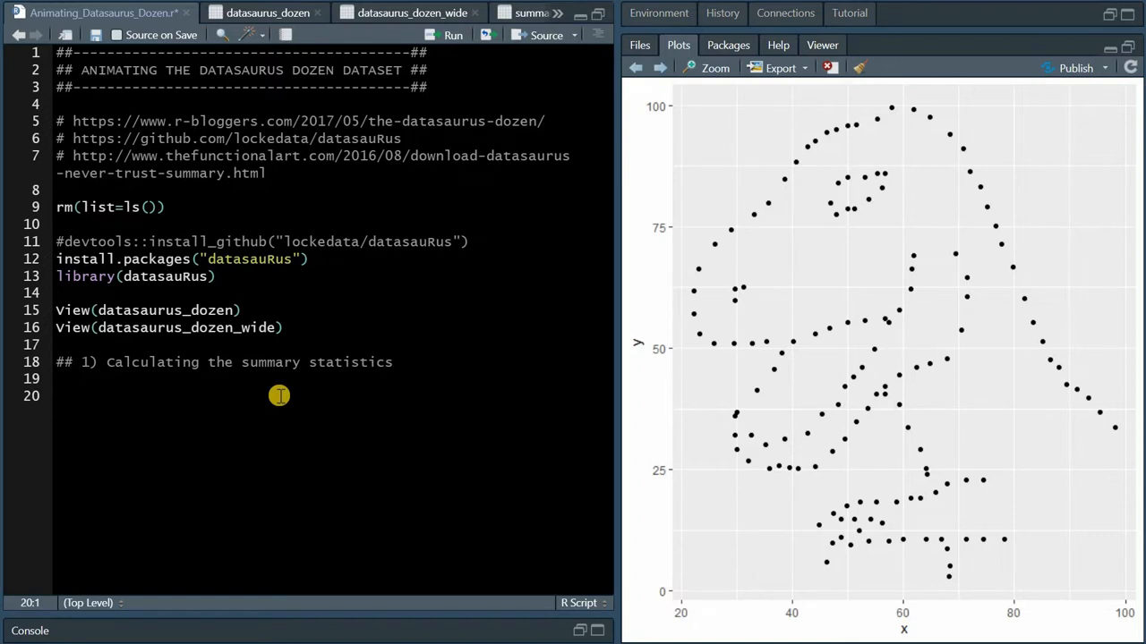
left_click(56, 396)
type("datasaurus_dozen_wide$")
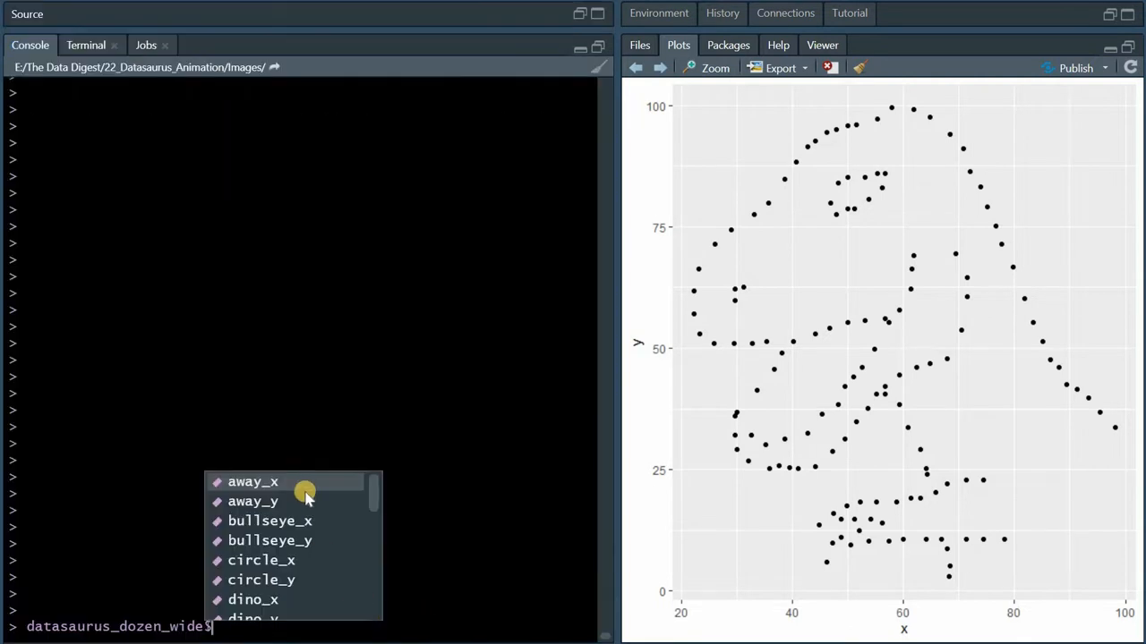
- Compute column means of datasaurus_dozen_wide with colMeans in the Console
scroll("down", 3)
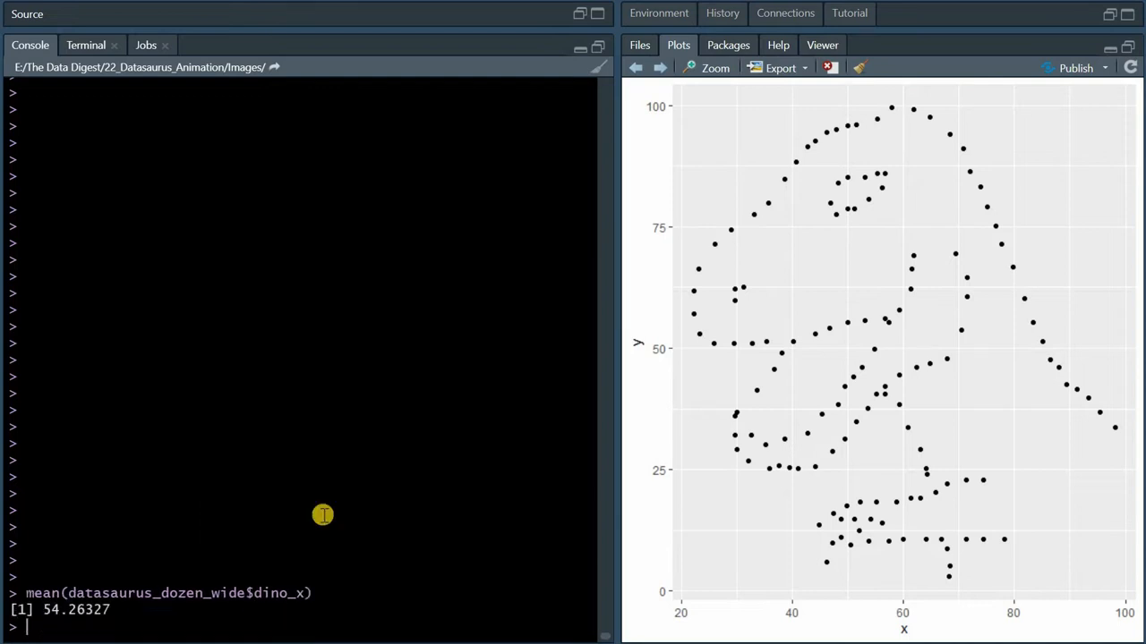
key("Return")
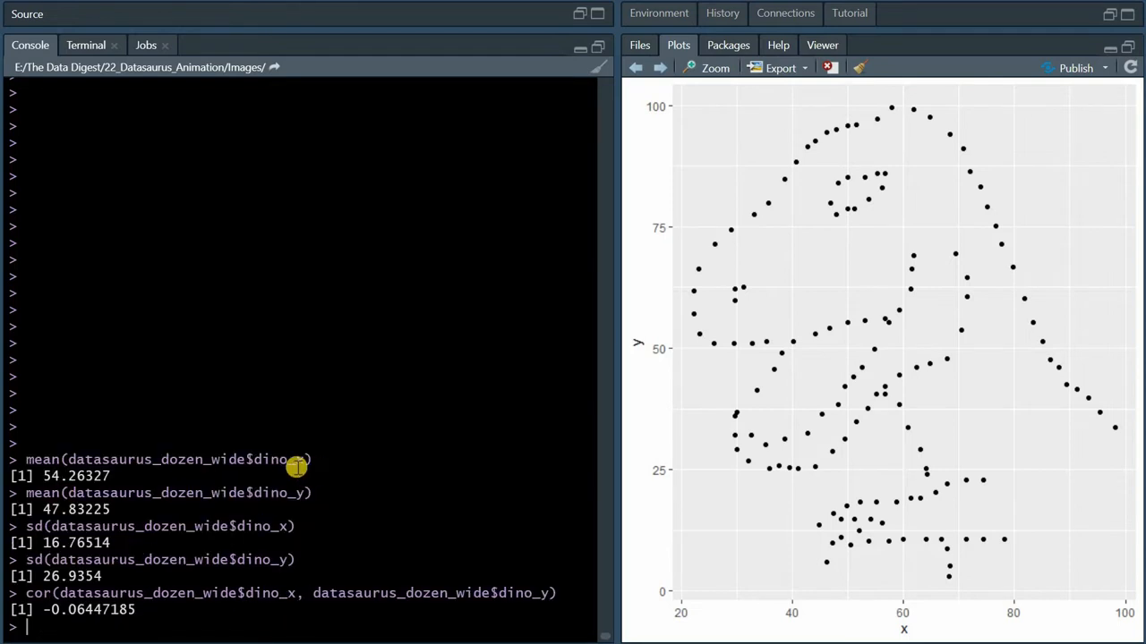
double_click(277, 459)
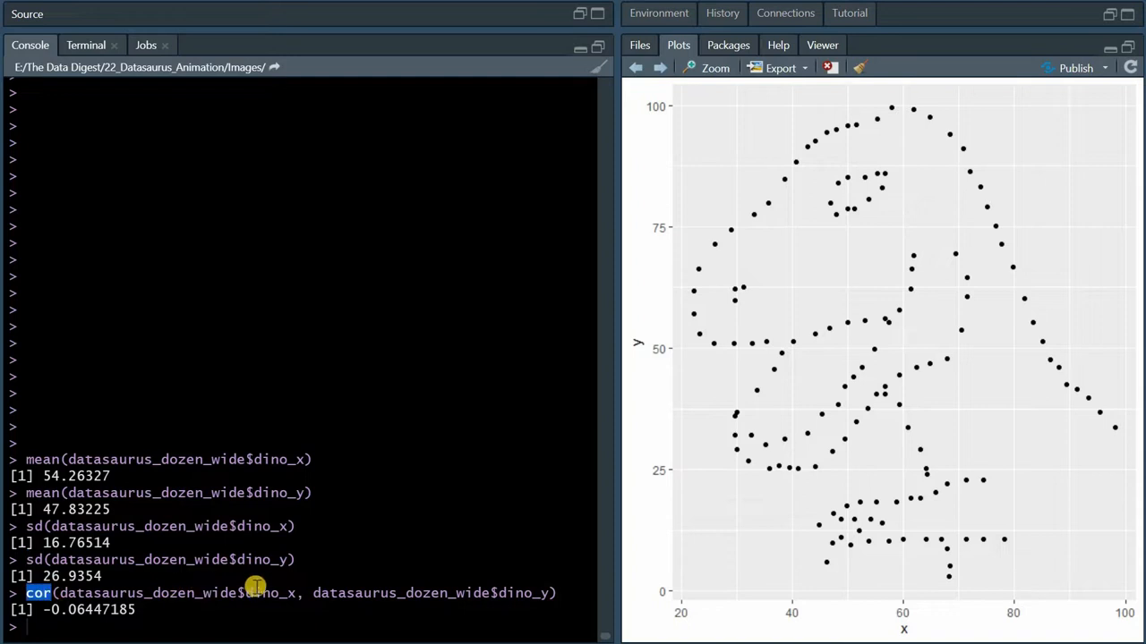
key("Return")
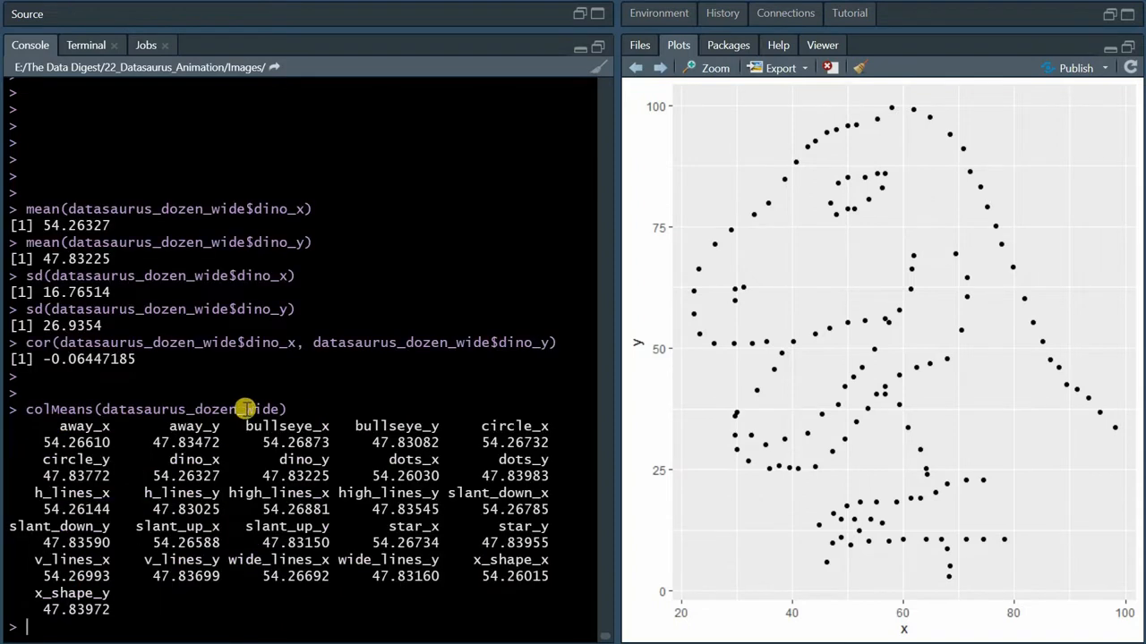
mouse_move(405, 436)
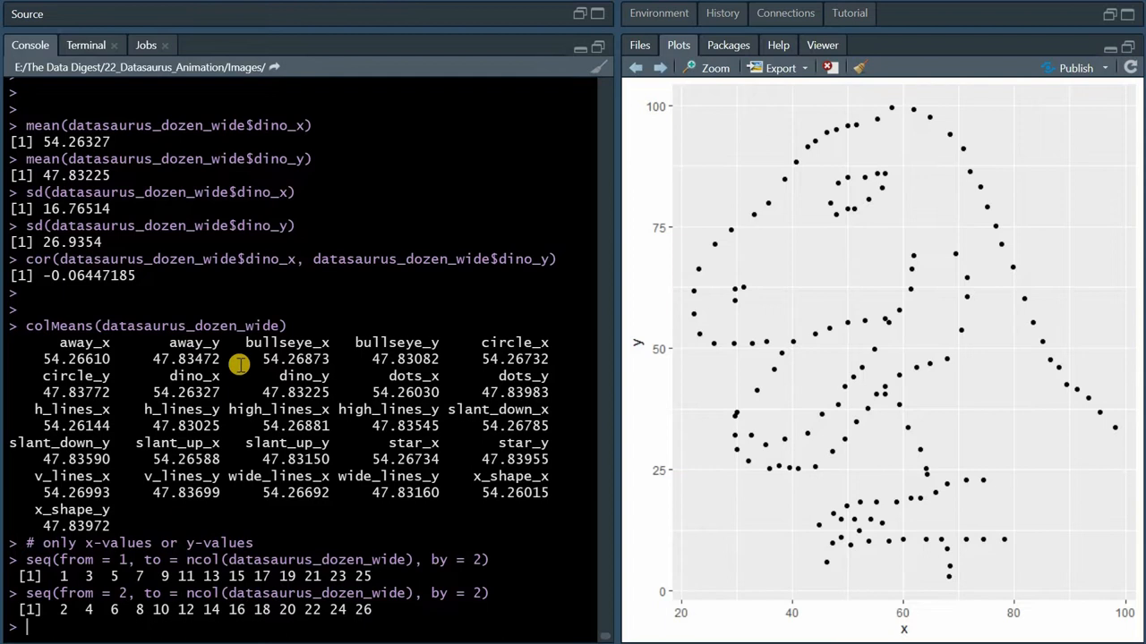
mouse_move(277, 570)
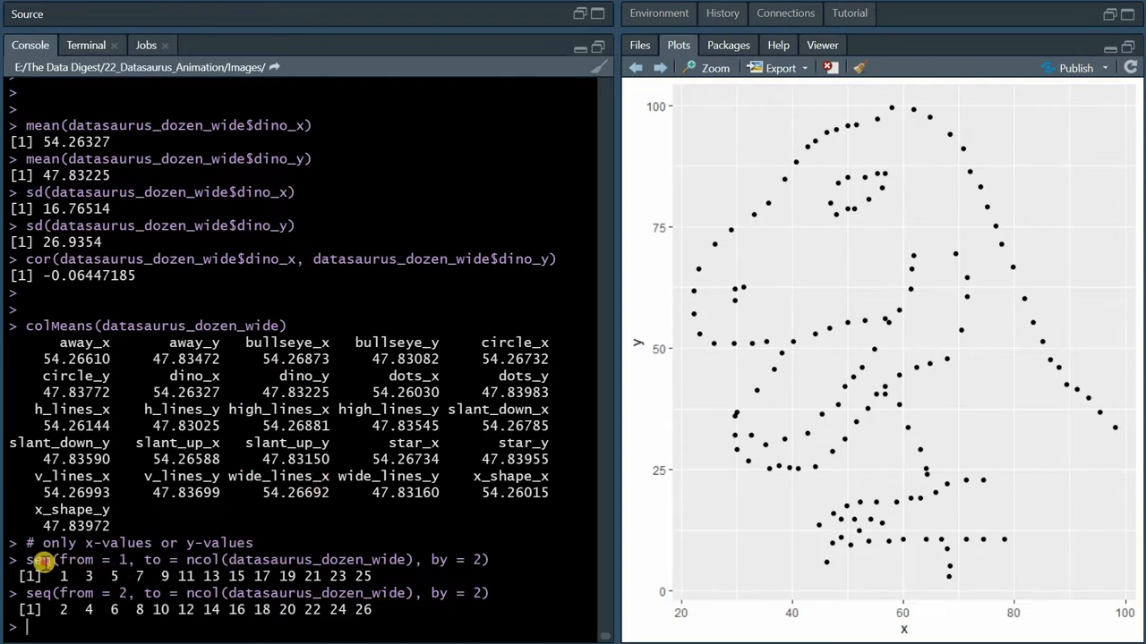
- Take colMeans of only x or y columns using seq(), grep("_y") and str_detect("_x")
double_click(37, 559)
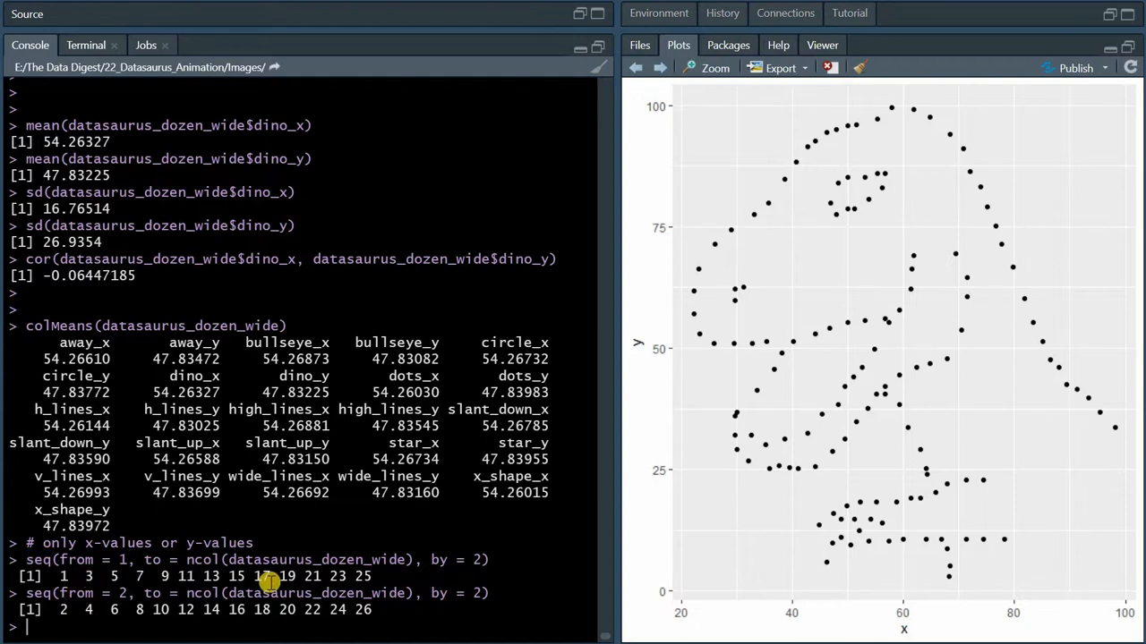
mouse_move(146, 498)
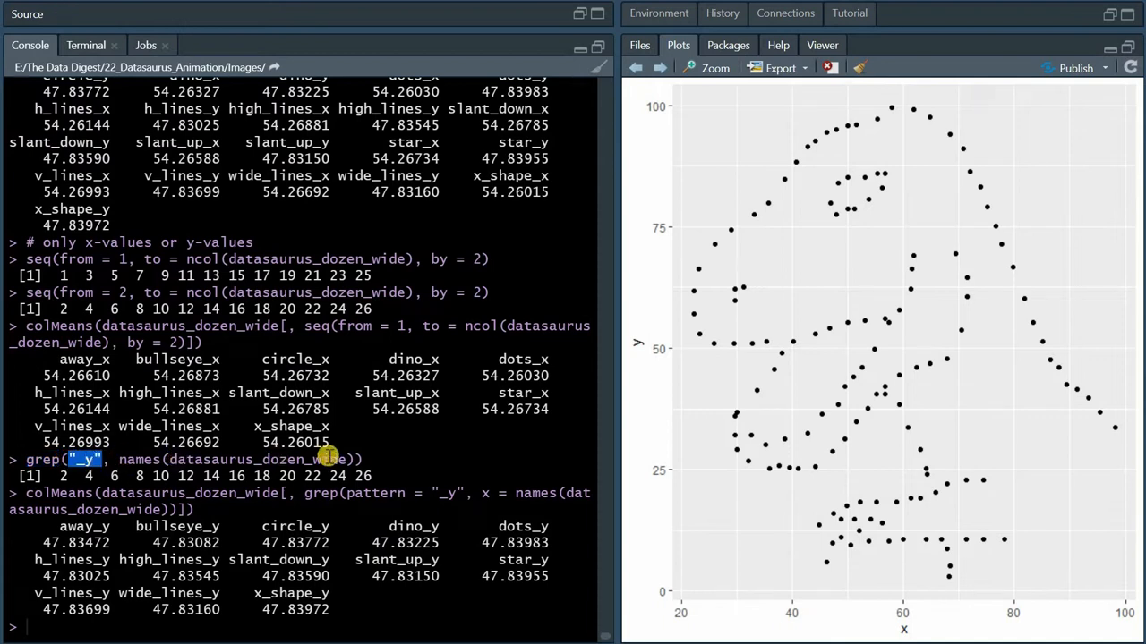
mouse_move(358, 490)
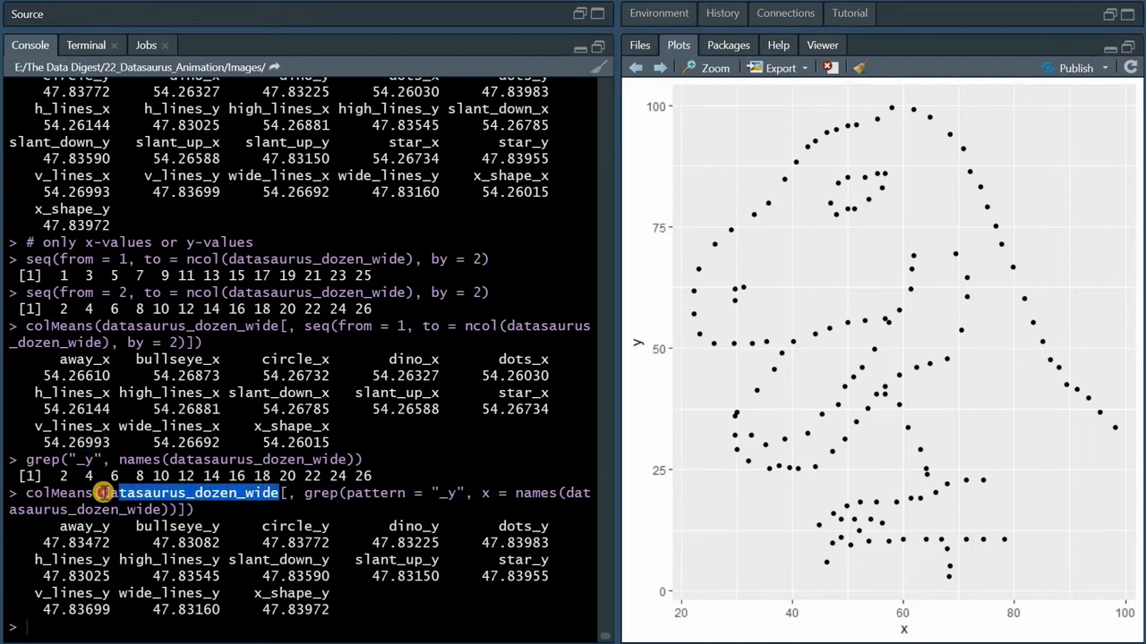
mouse_move(448, 491)
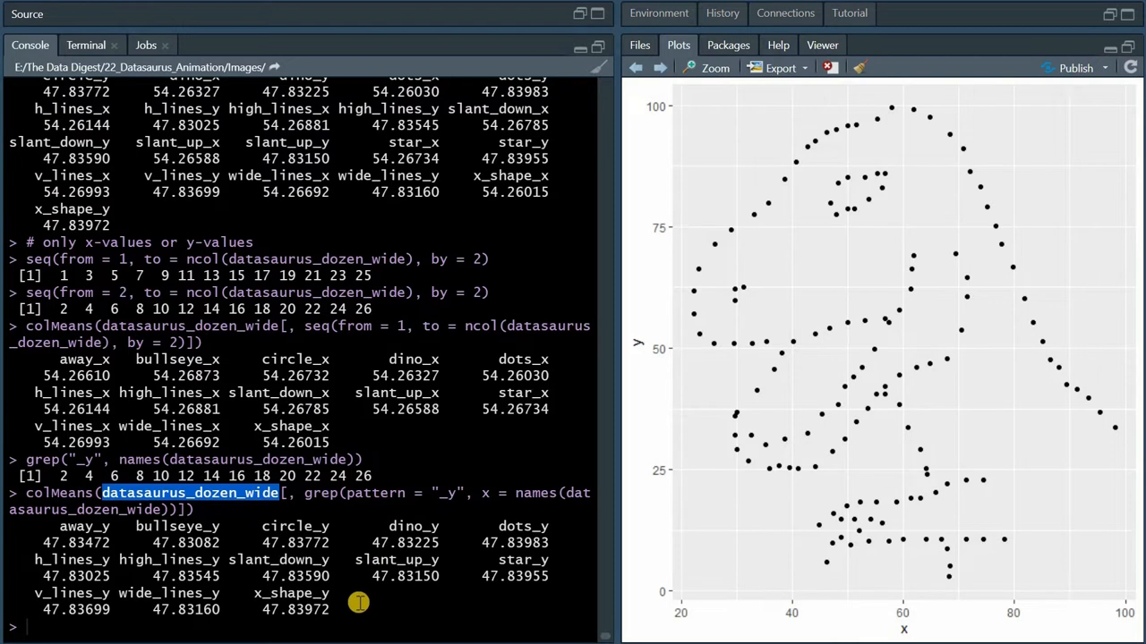
key("Return")
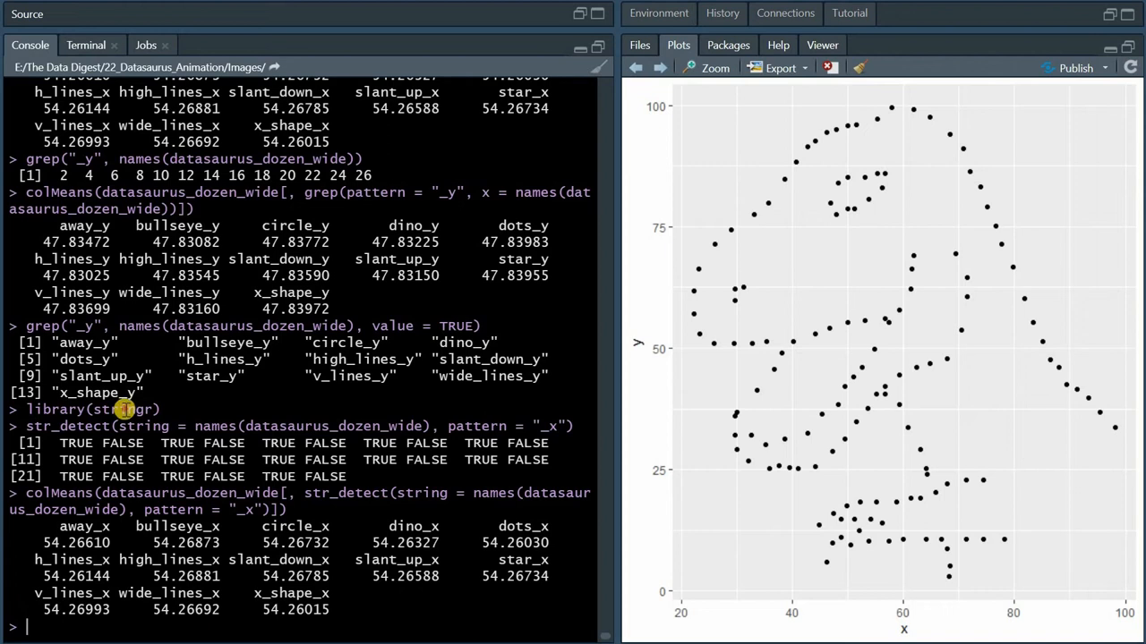
double_click(122, 409)
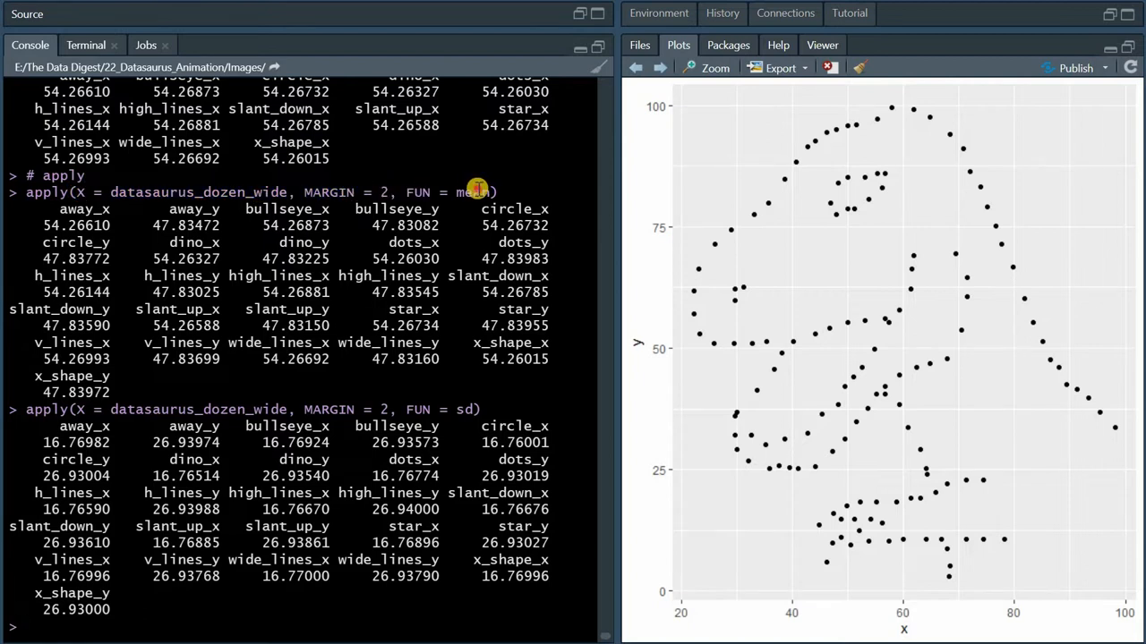
- Run apply() computing mean and sd per wide-data column, piped through t() into a data frame
double_click(473, 192)
type("t() %>% as.data.frame()")
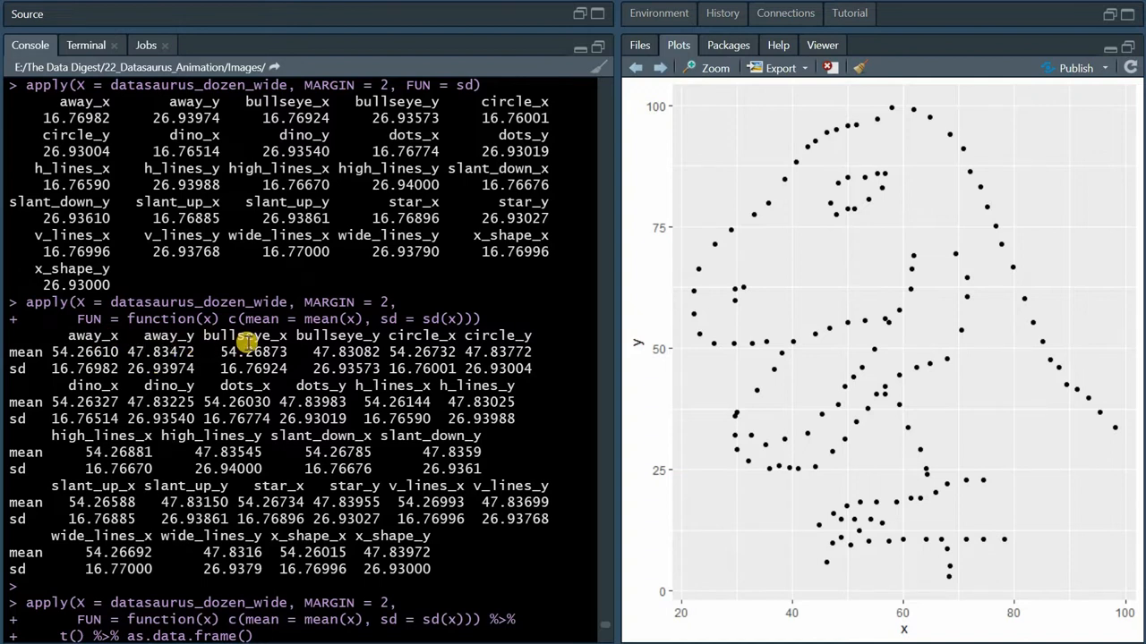
key("Return")
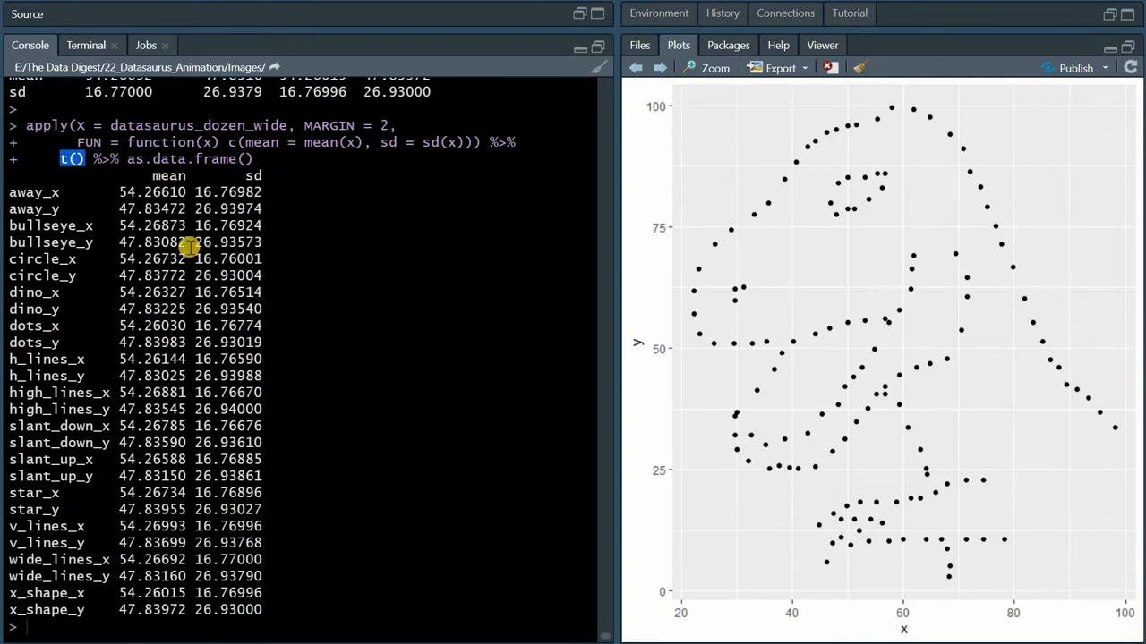
mouse_move(269, 220)
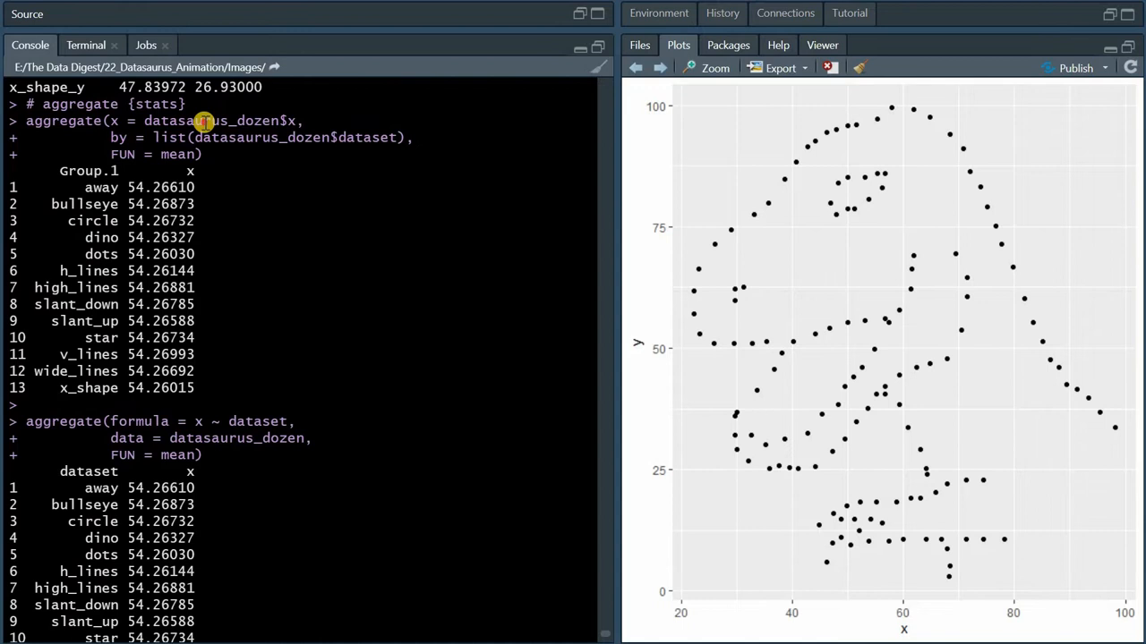
- Run aggregate(x ~ dataset, data = datasaurus_dozen, FUN = mean), checking datasaurus_dozen in the viewer
double_click(211, 120)
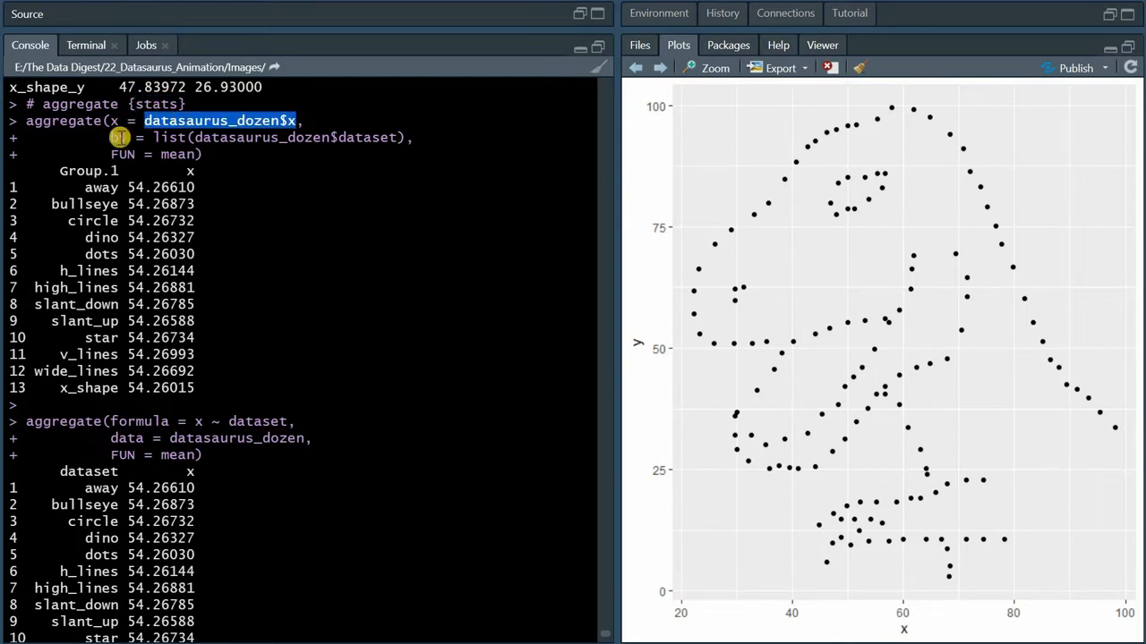
mouse_move(179, 152)
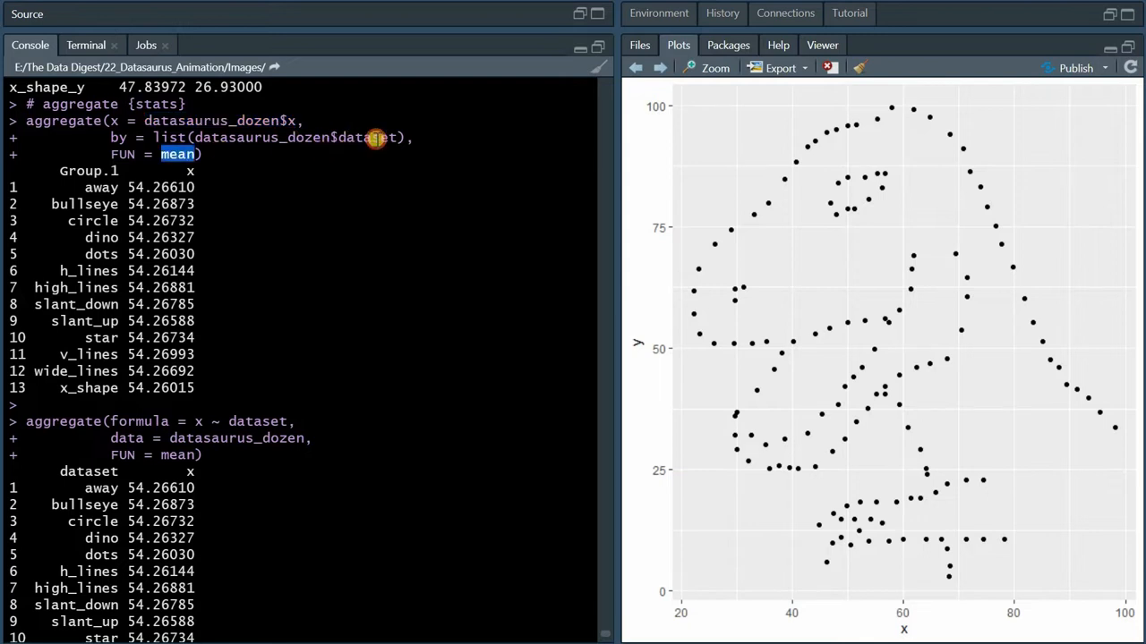
left_click(267, 13)
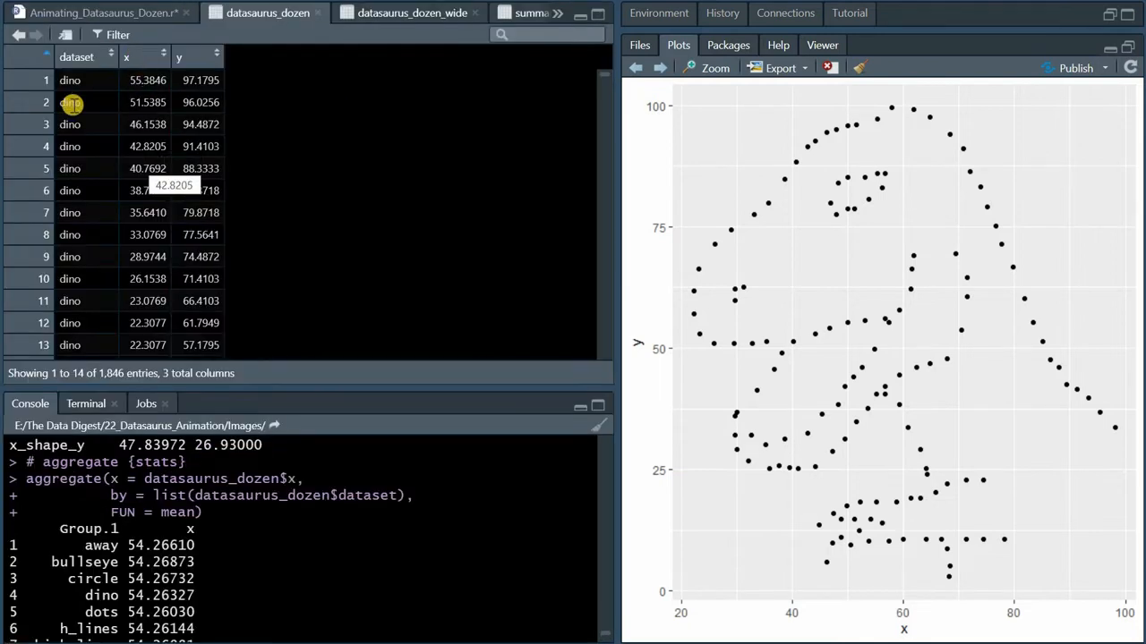
mouse_move(146, 146)
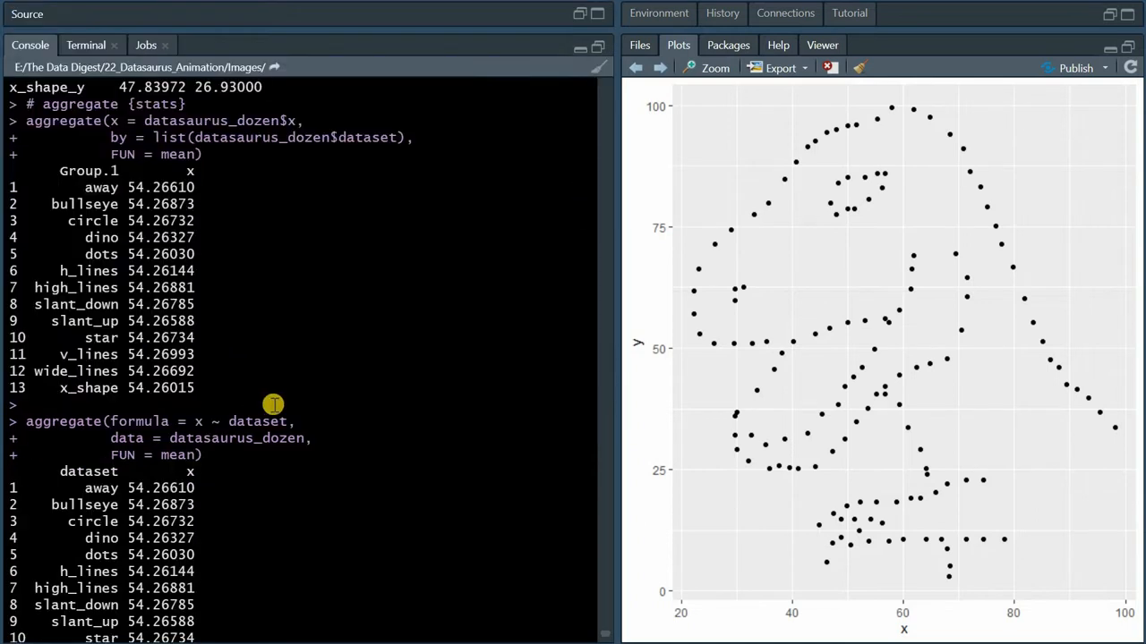
scroll("down", 3)
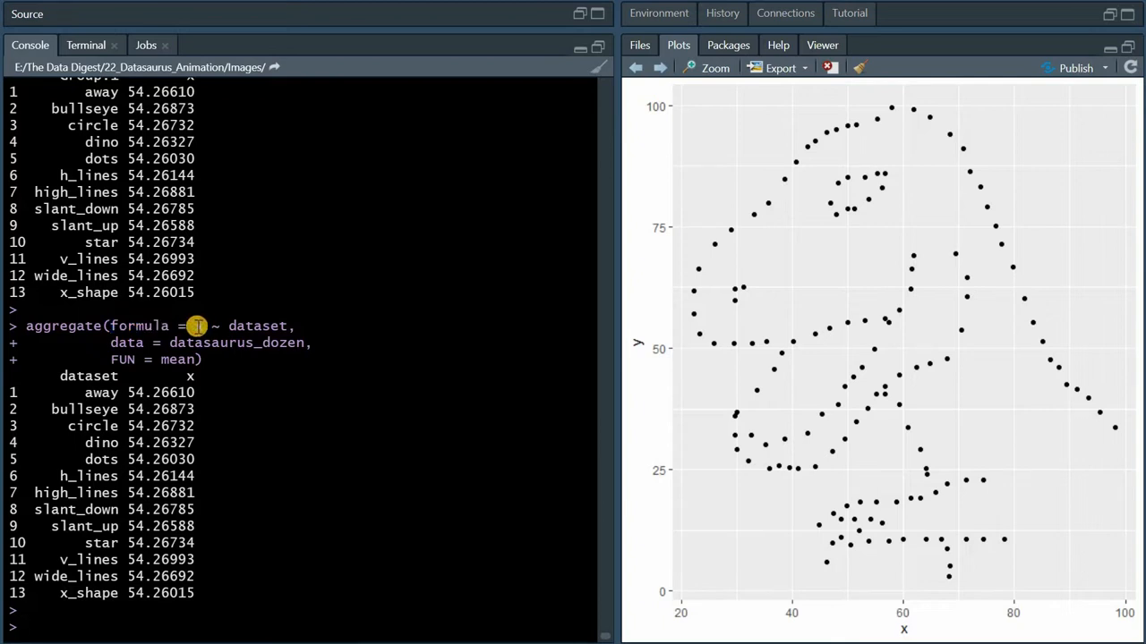
double_click(256, 326)
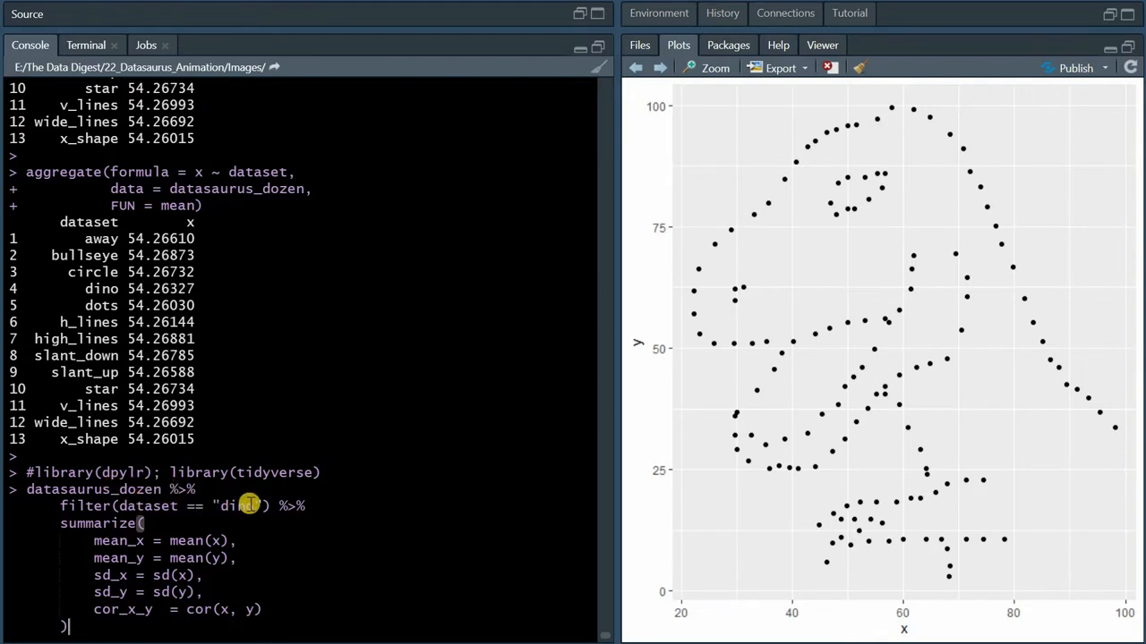
mouse_move(103, 524)
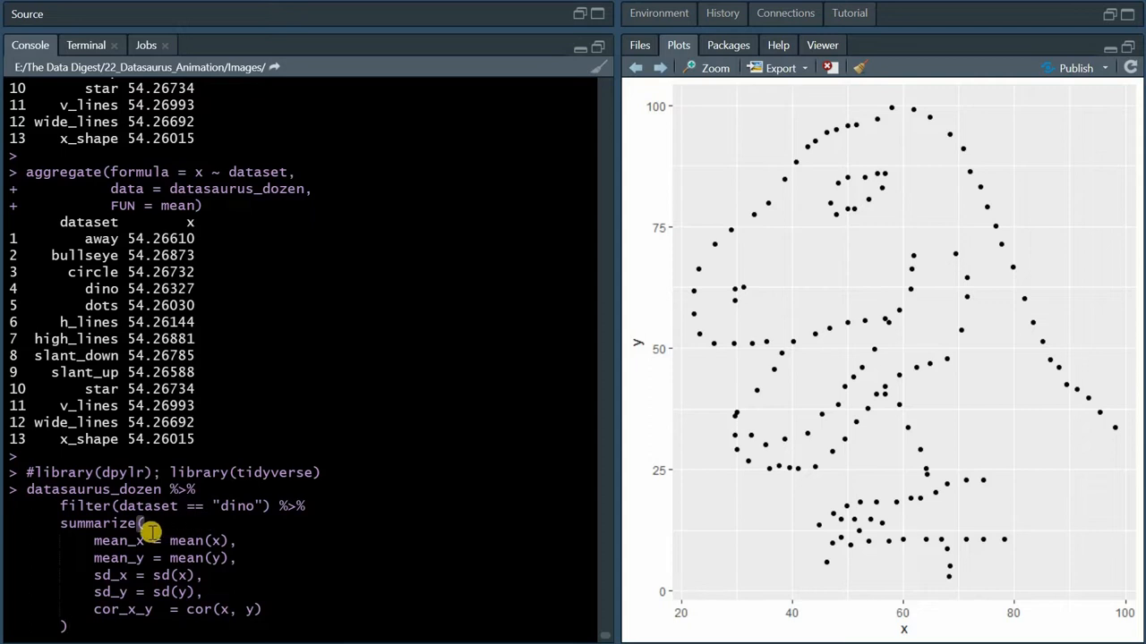
mouse_move(177, 580)
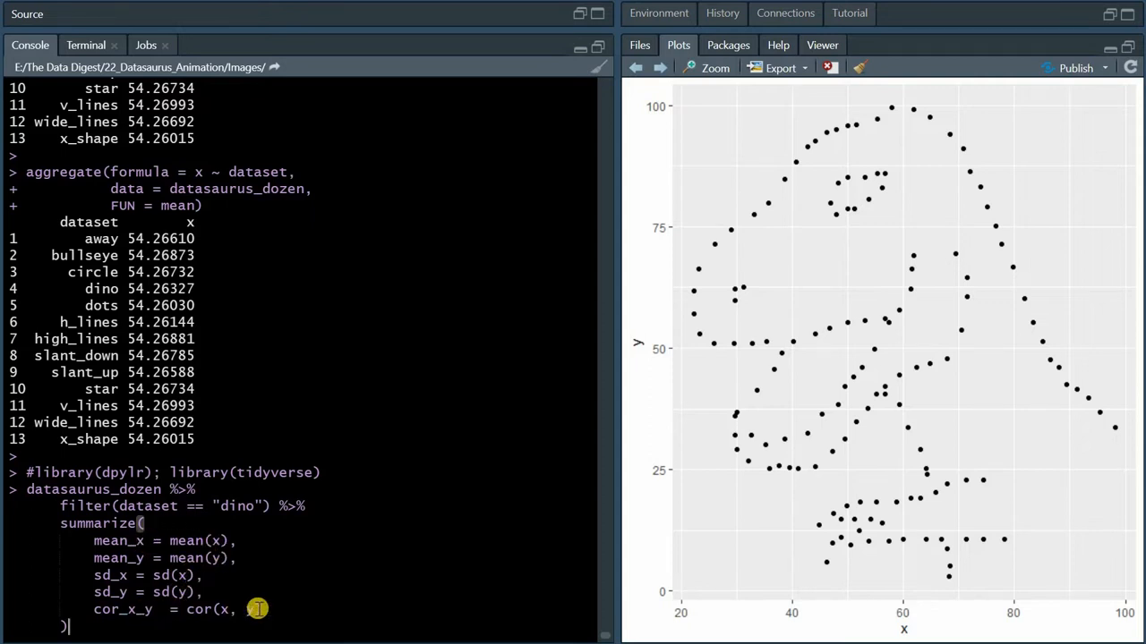
- Run the group_by(dataset) summarize pipeline and store the result with summary_stats <- .Last.value
key("Return")
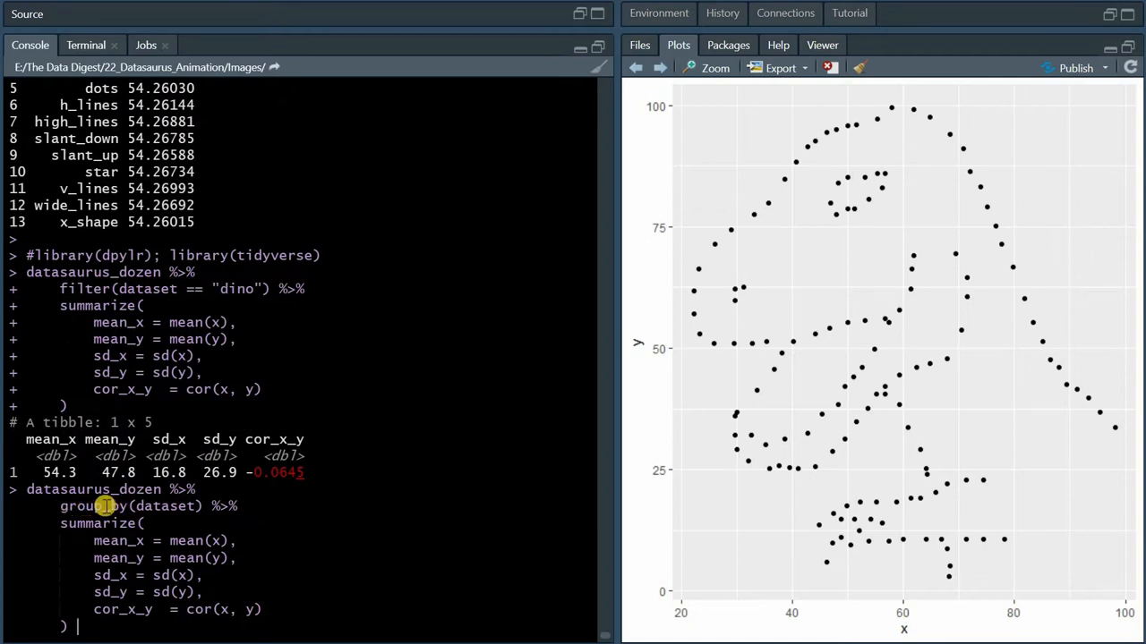
mouse_move(176, 505)
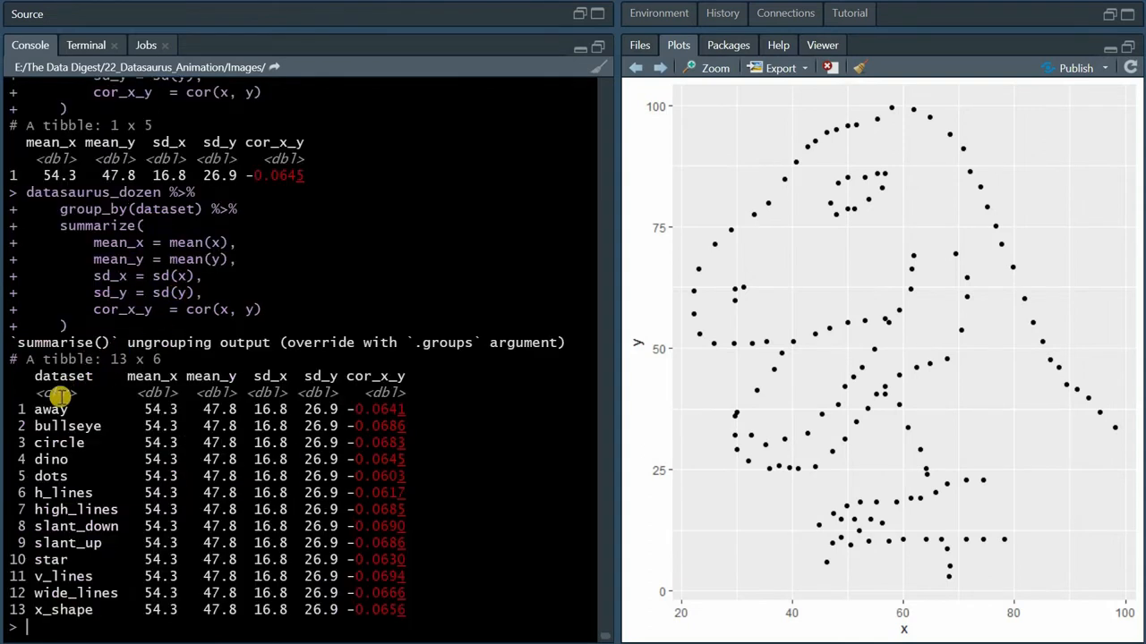
mouse_move(422, 447)
type("summary_stats <- .Last.value")
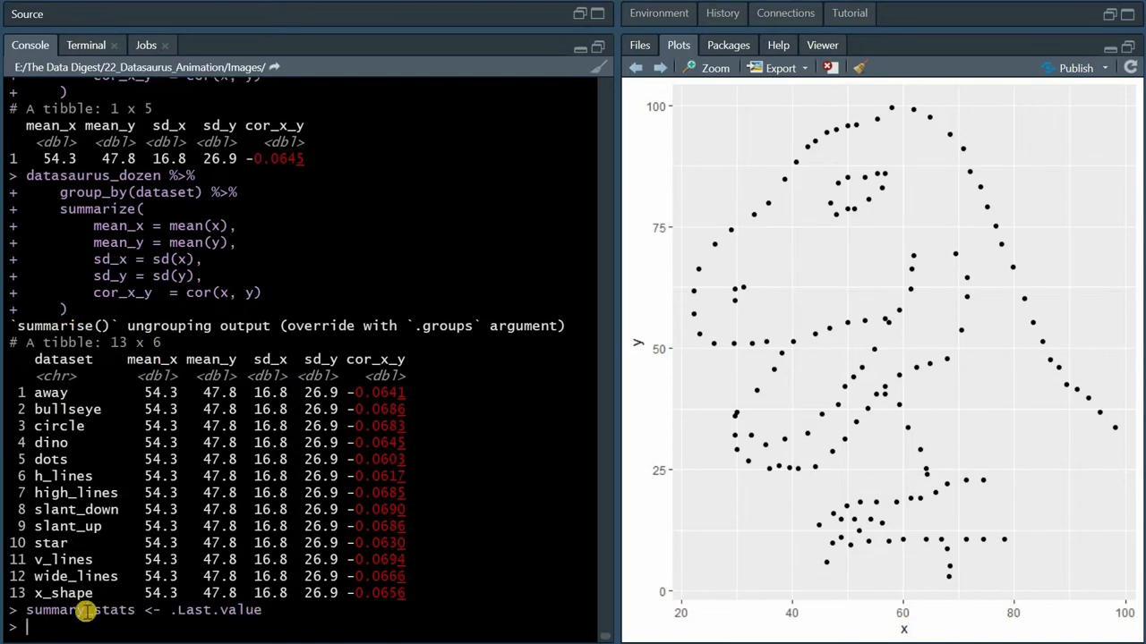
double_click(79, 610)
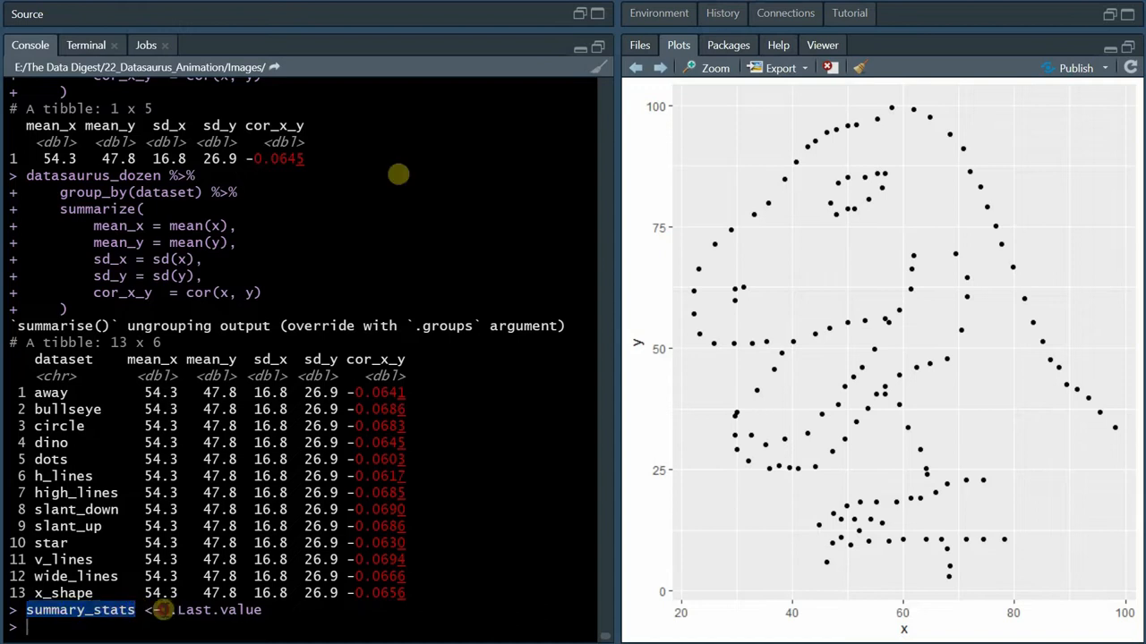
- Open summary_stats in the data viewer, then return to Animating_Datasaurus_Dozen.r
left_click(486, 13)
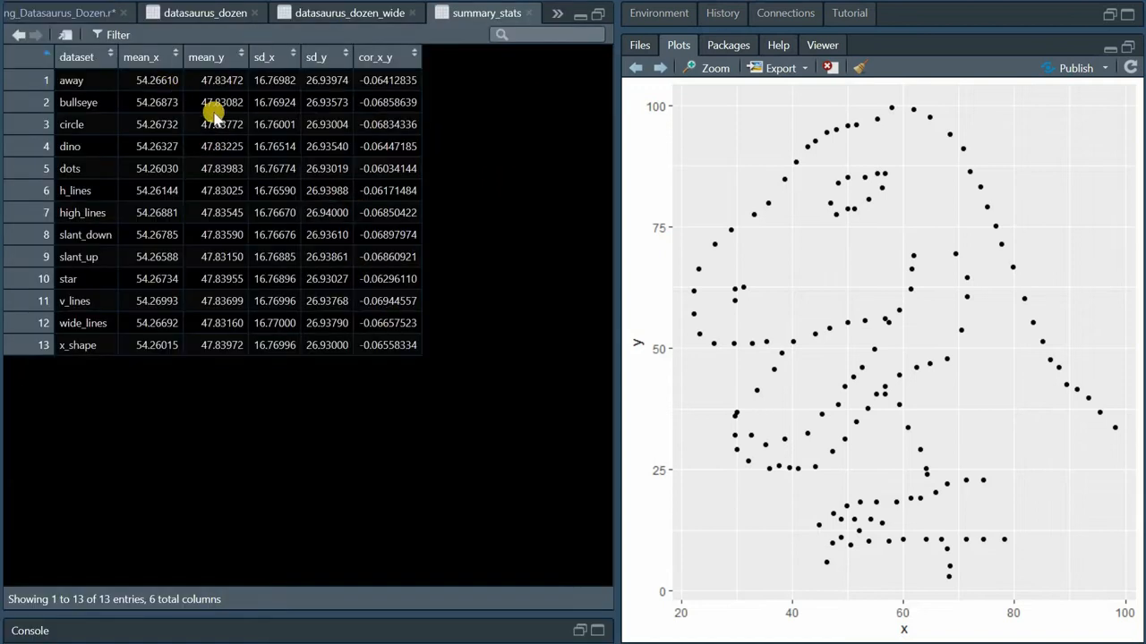
mouse_move(338, 124)
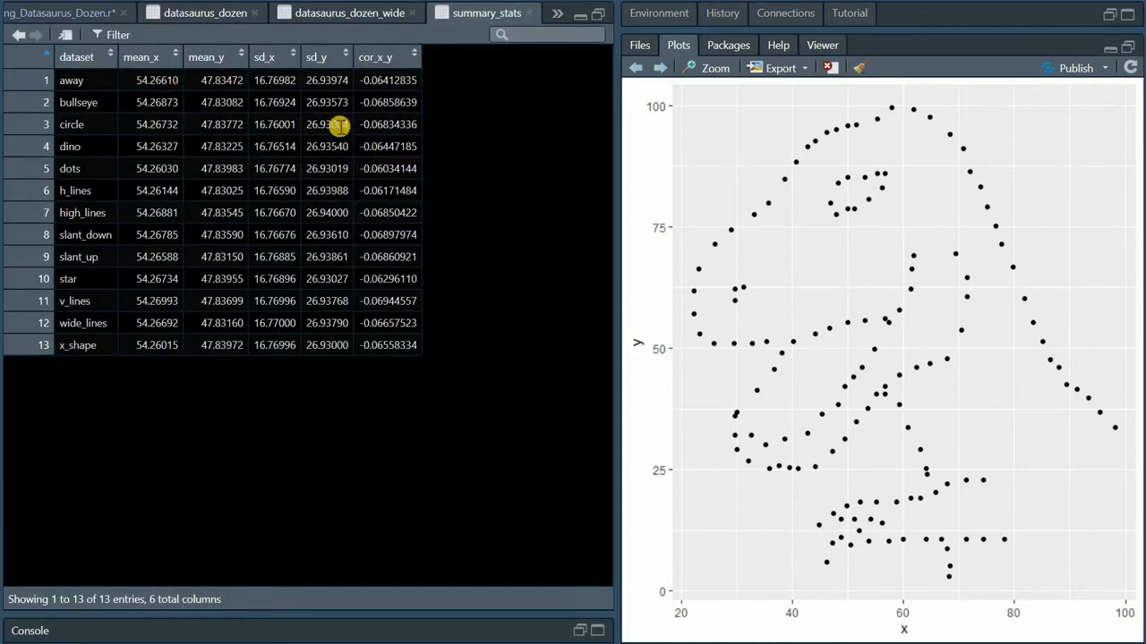
left_click(99, 12)
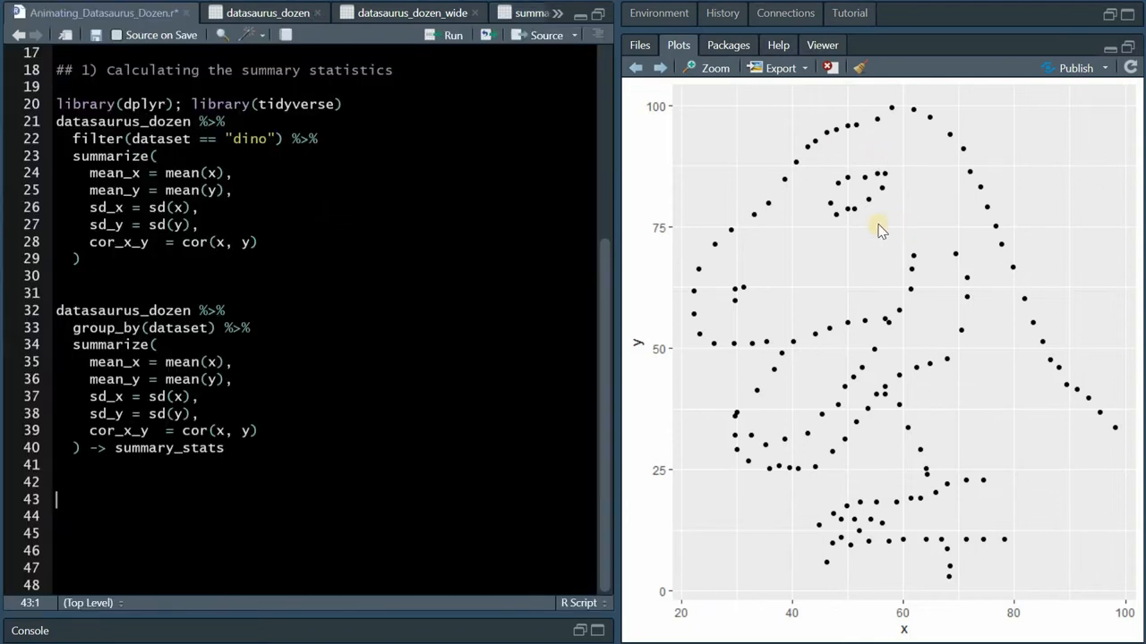
mouse_move(904, 289)
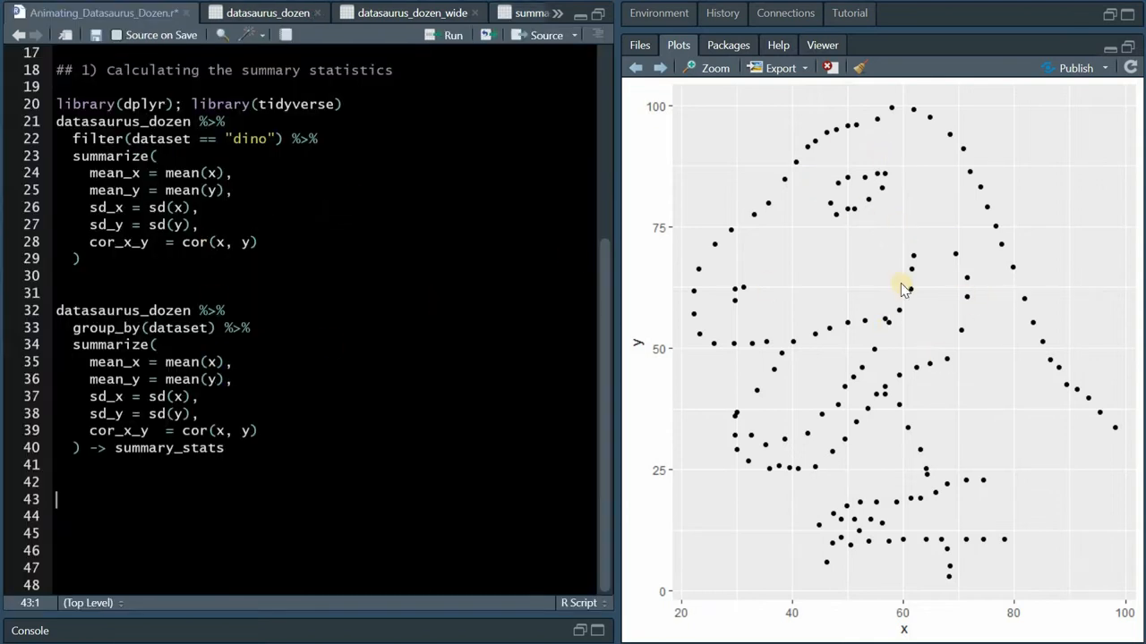
mouse_move(873, 282)
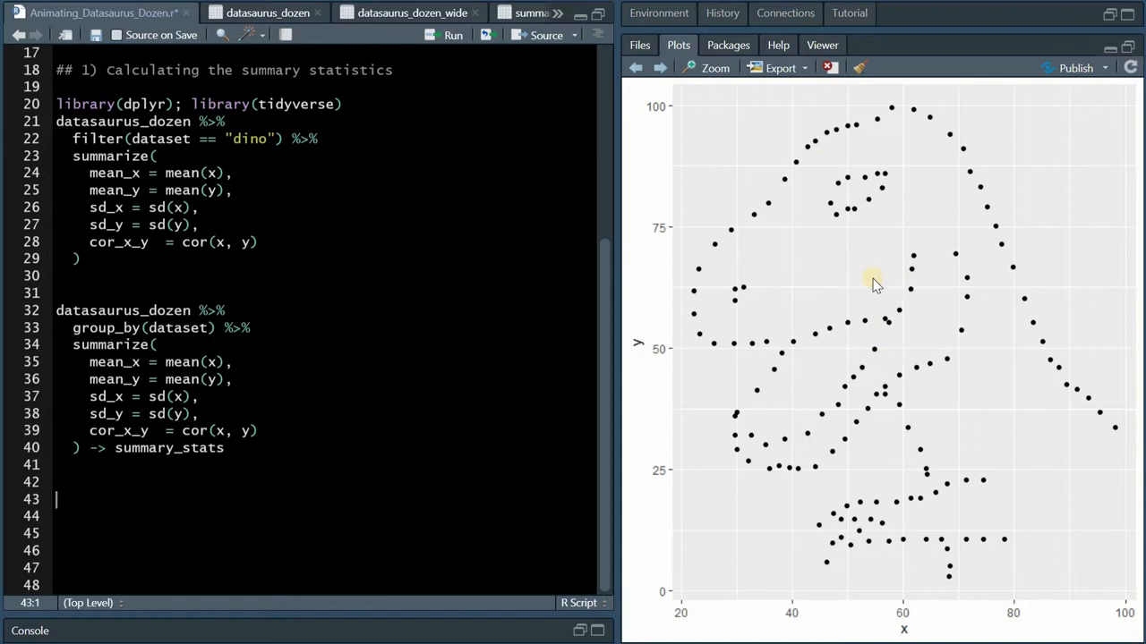
mouse_move(862, 276)
type("# dino")
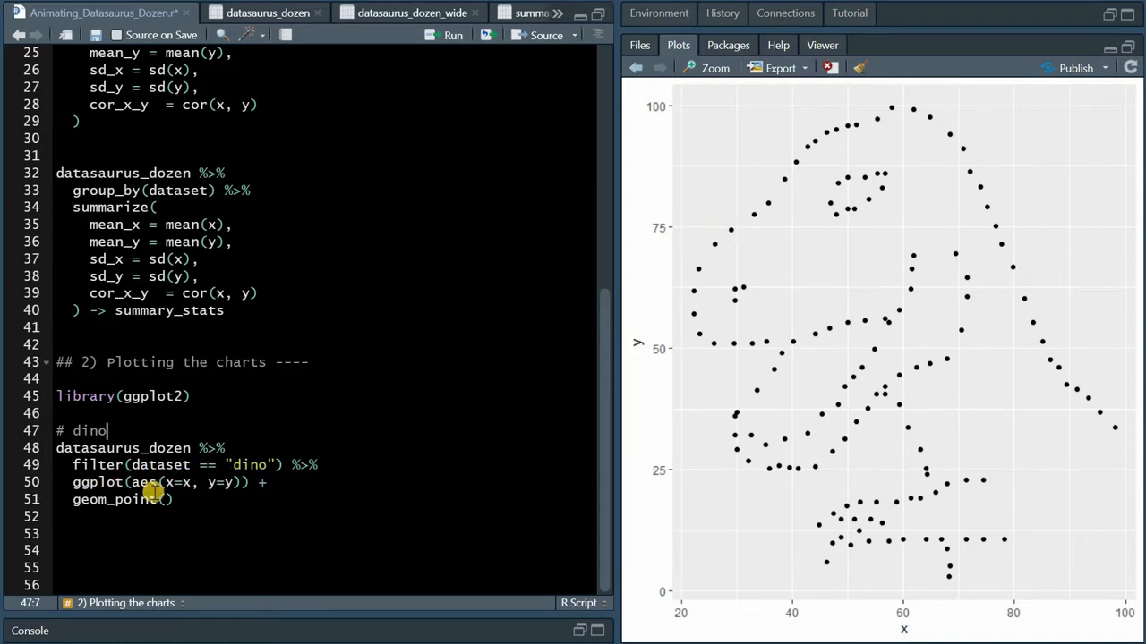
mouse_move(680, 344)
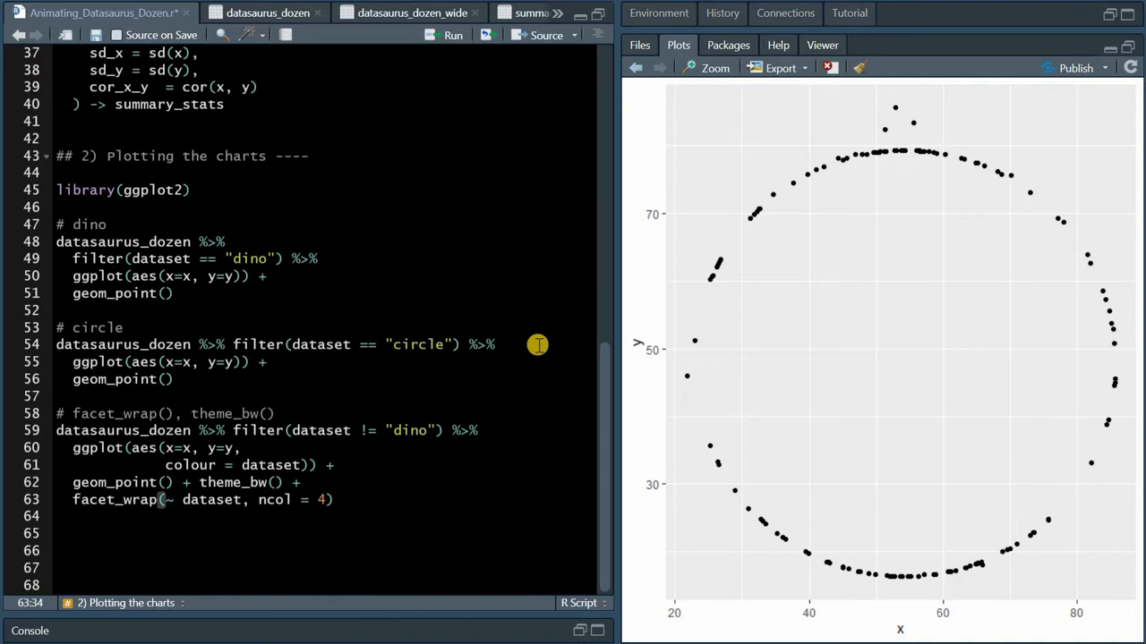
mouse_move(375, 389)
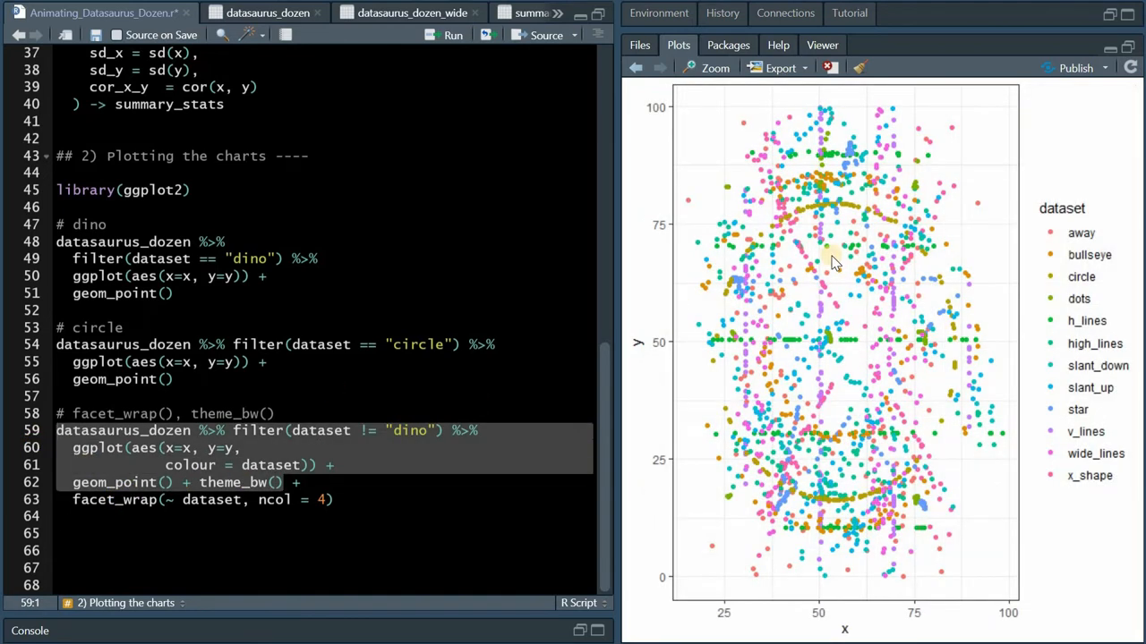
mouse_move(953, 139)
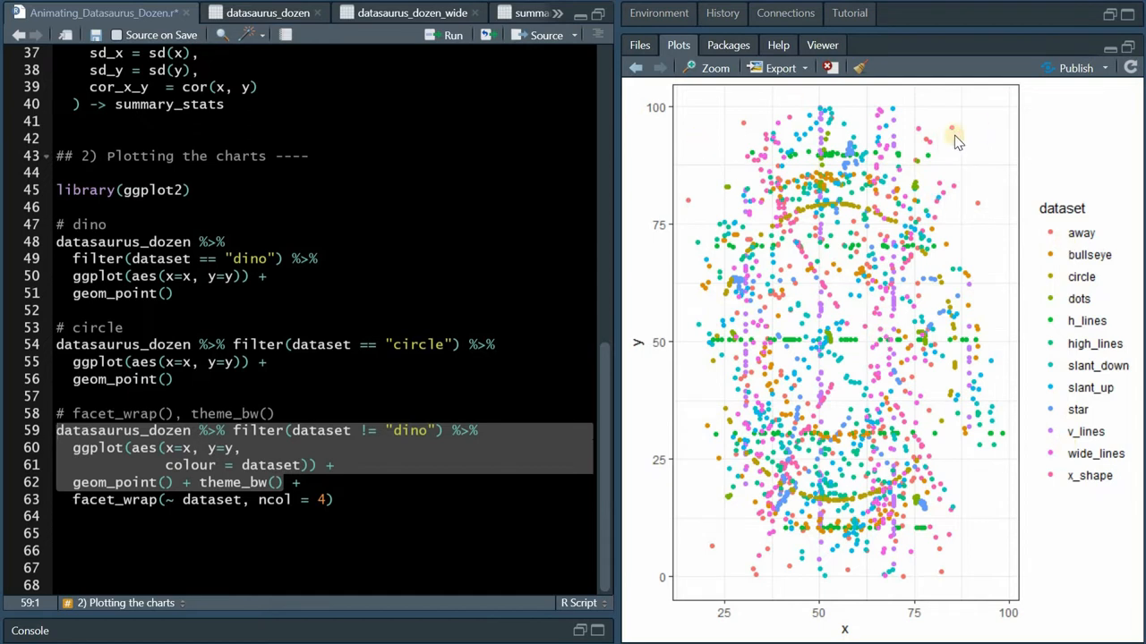
mouse_move(866, 324)
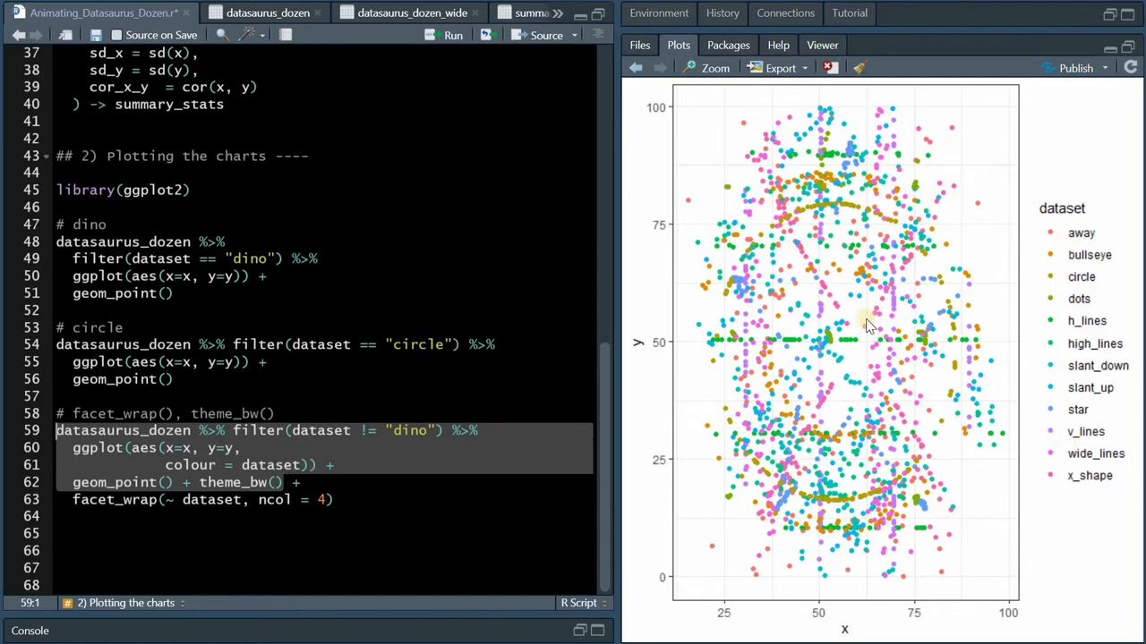
- Render the four-column facet_wrap of twelve non-dino datasets and add a theme_void() legend-free version
left_click(549, 439)
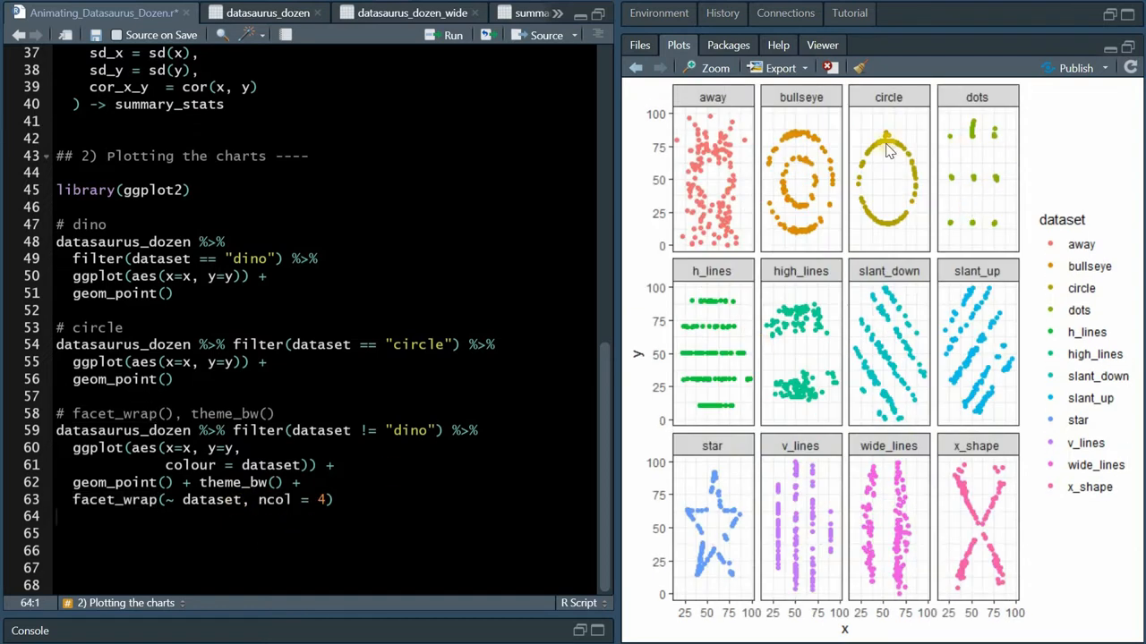
mouse_move(743, 82)
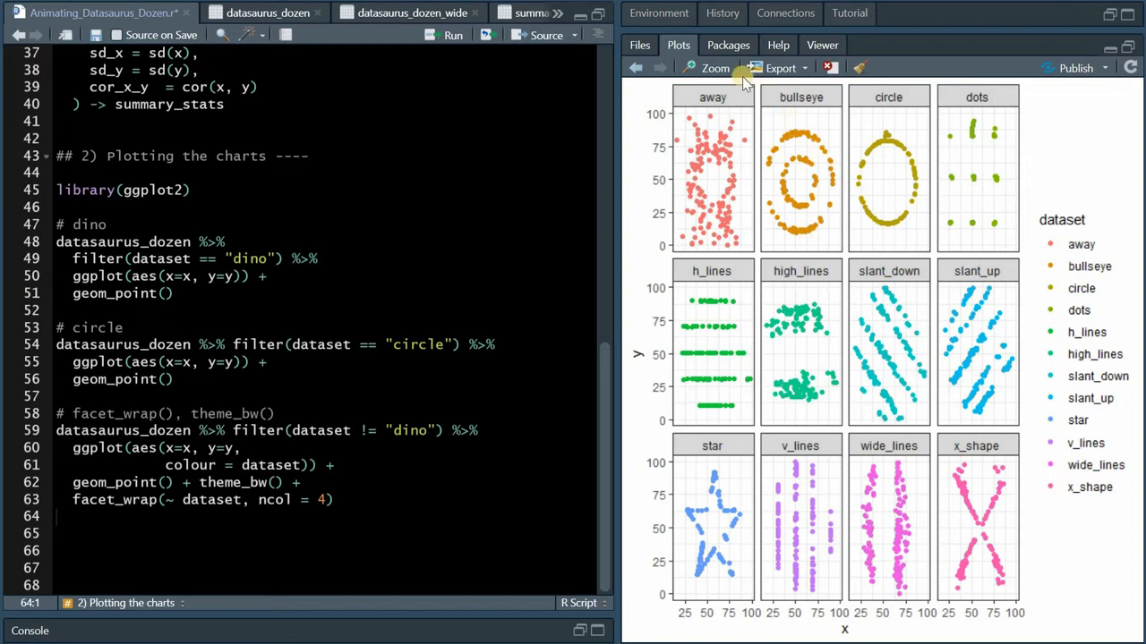
left_click(707, 67)
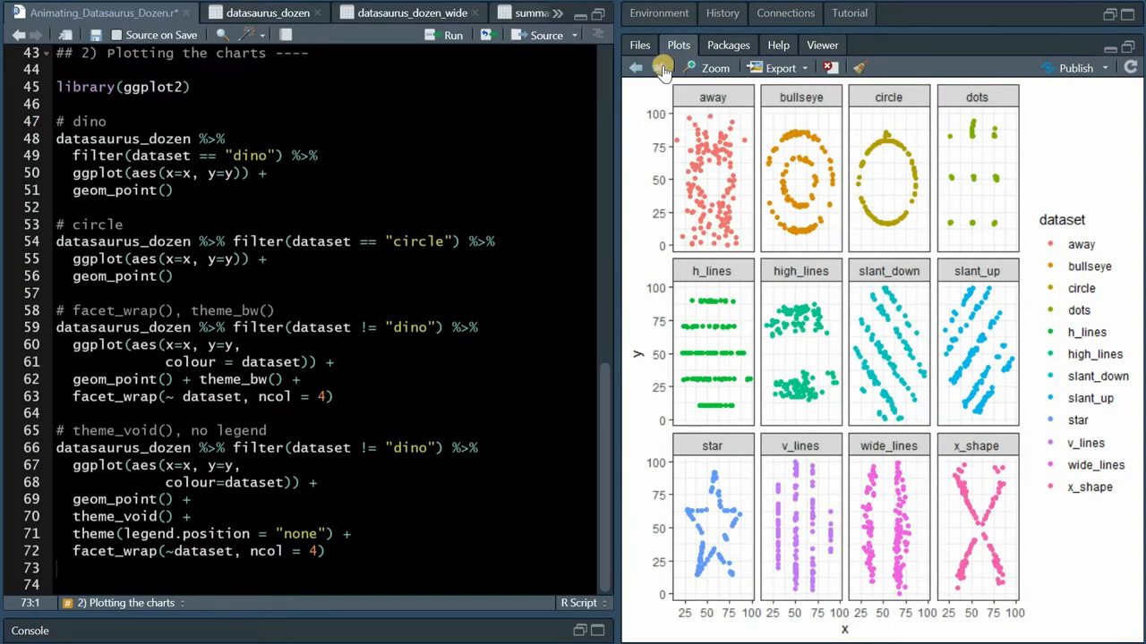
left_click(706, 67)
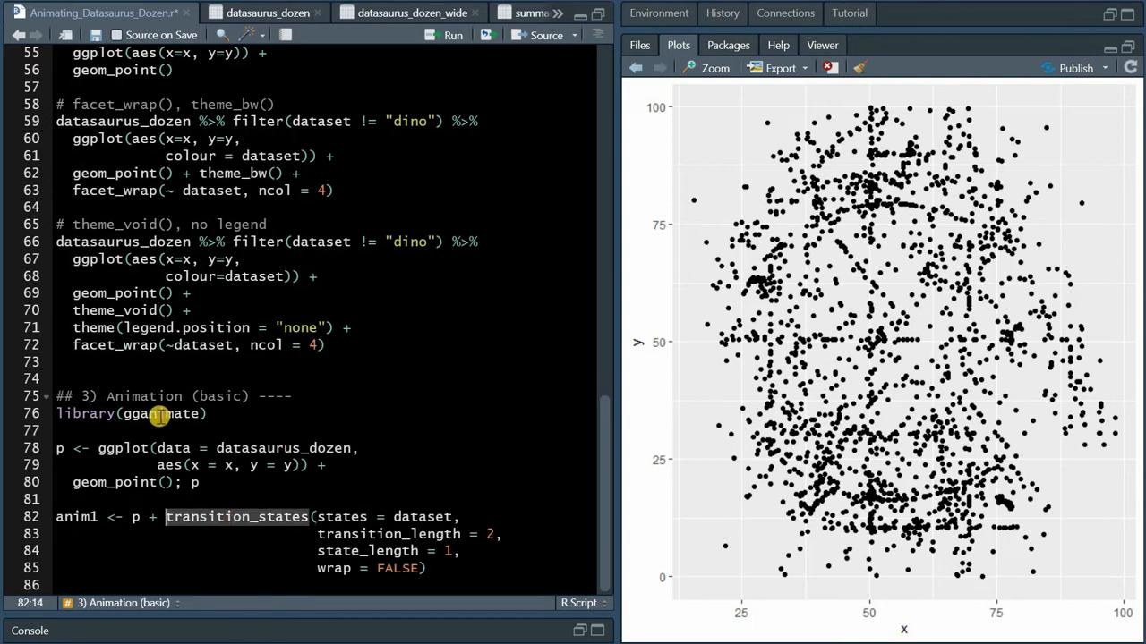
mouse_move(242, 414)
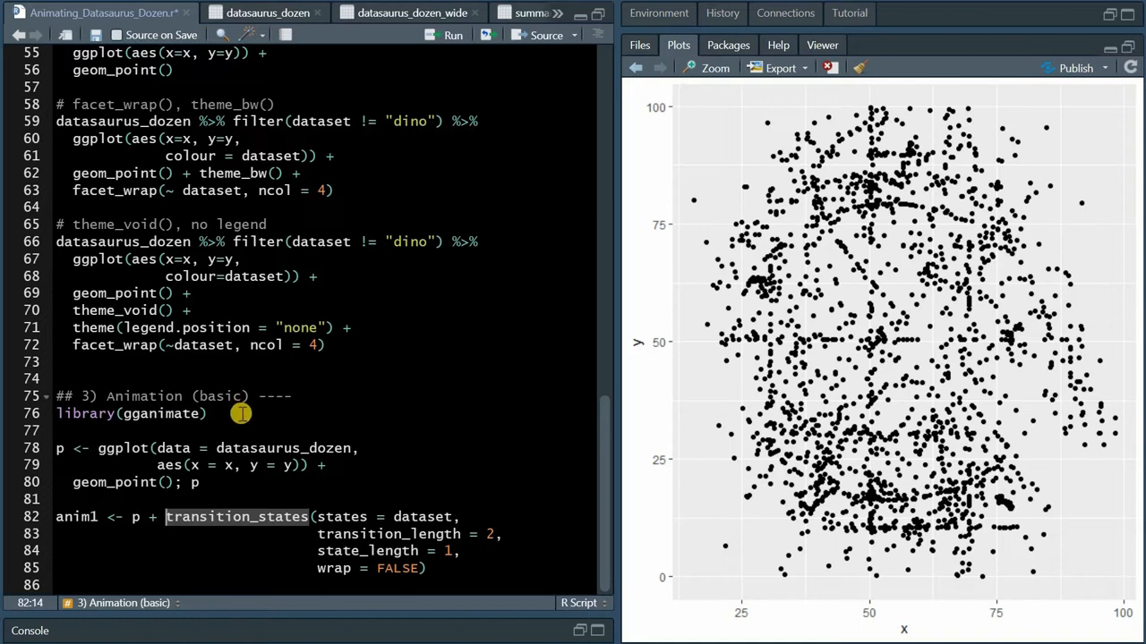
mouse_move(407, 516)
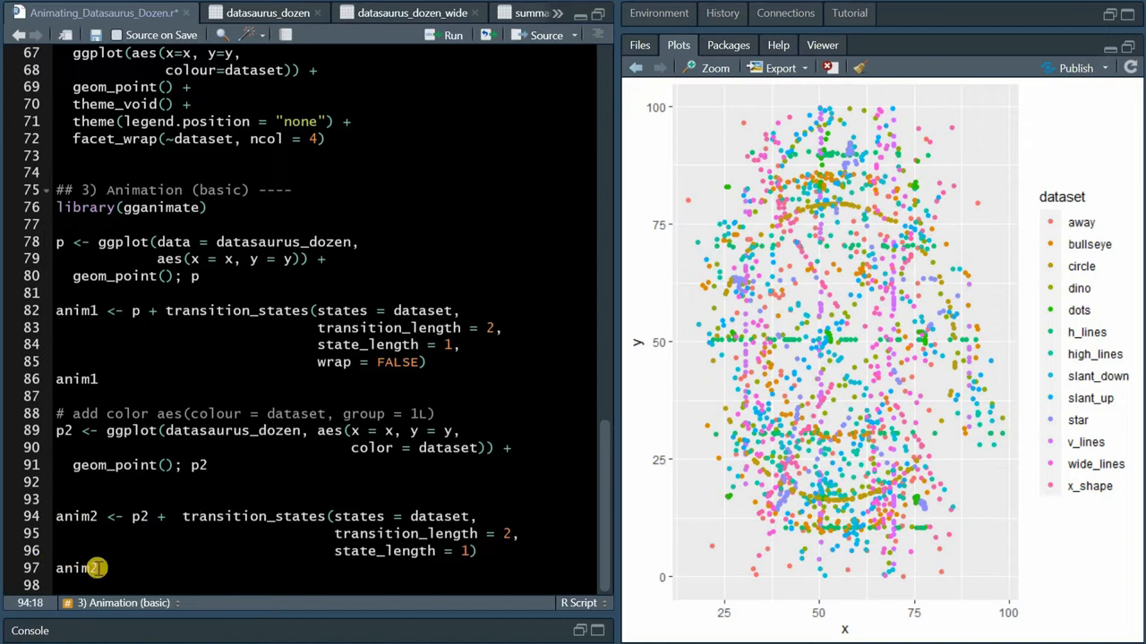
mouse_move(319, 516)
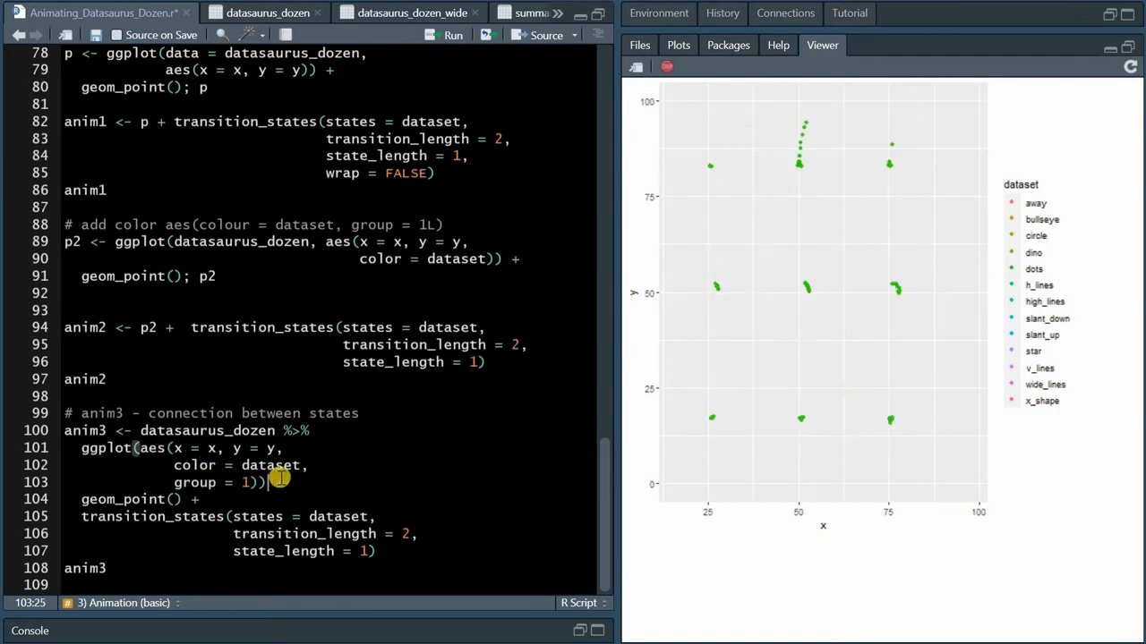
- Play anim3, with points grouped across transition_states, in the Viewer
left_click(453, 34)
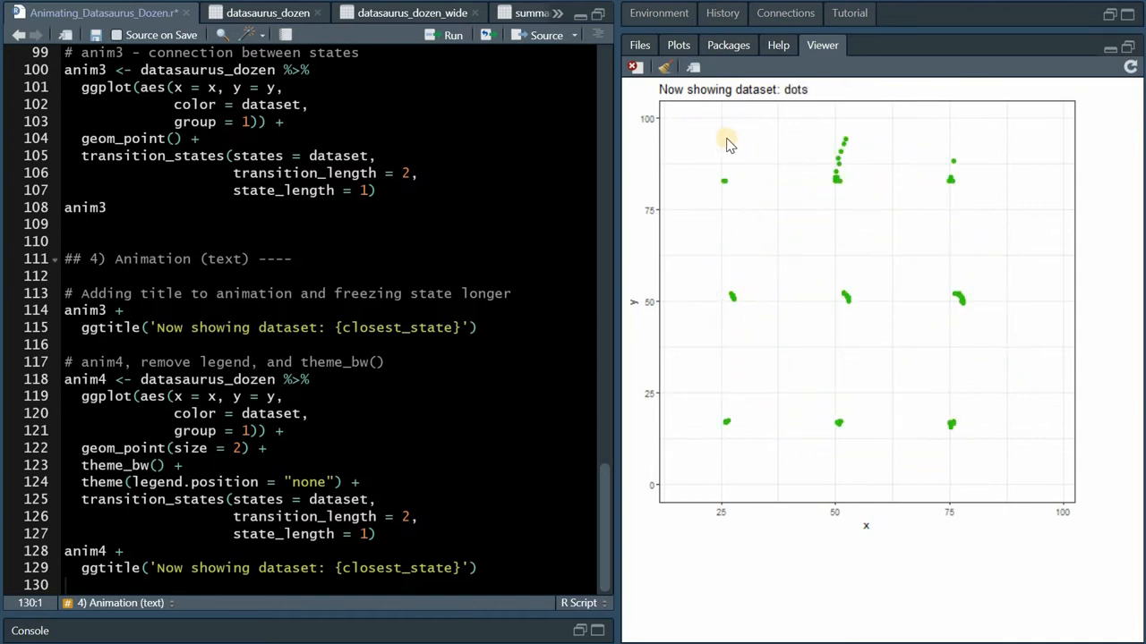
- Add the 'Now showing dataset: {closest_state}' title, a legend-free anim4, and the text_df summary labels
left_click(486, 12)
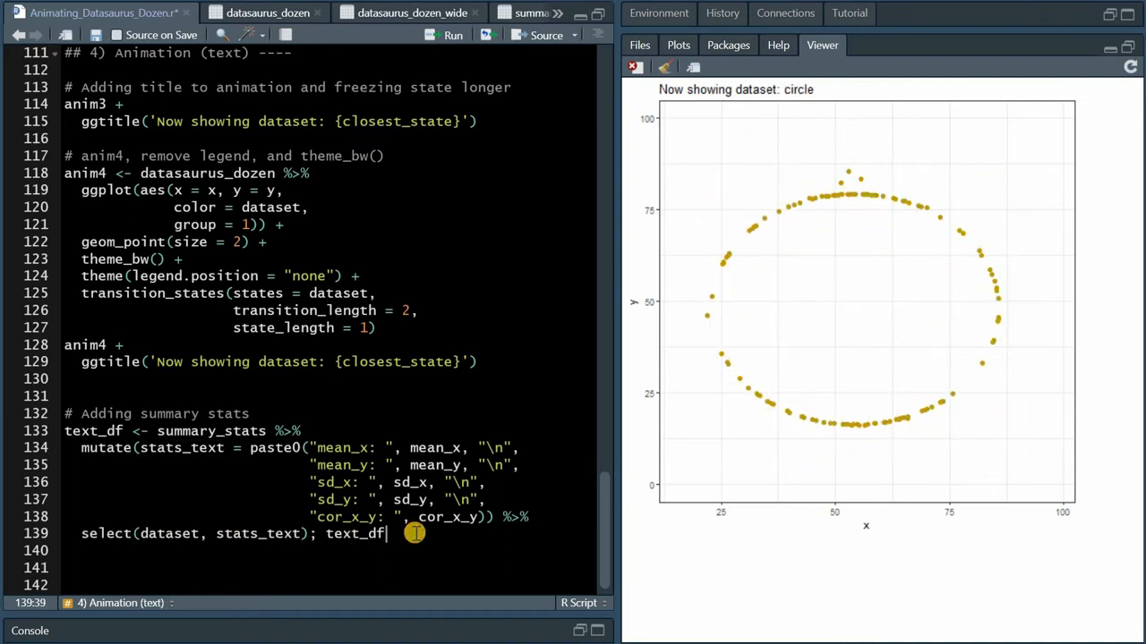
left_click(453, 35)
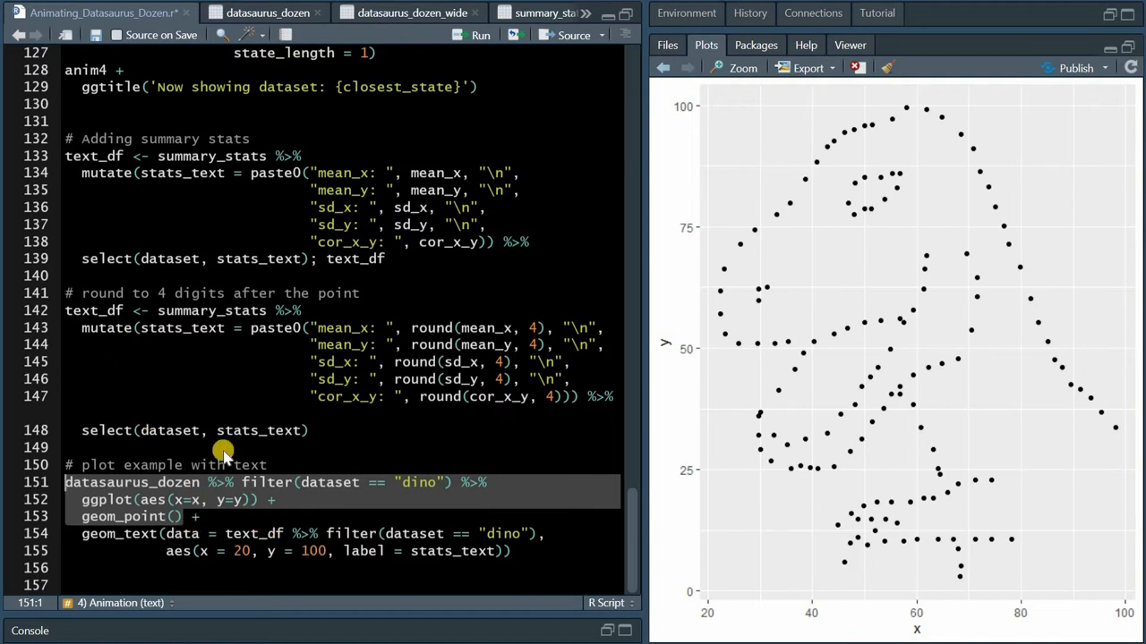
mouse_move(257, 537)
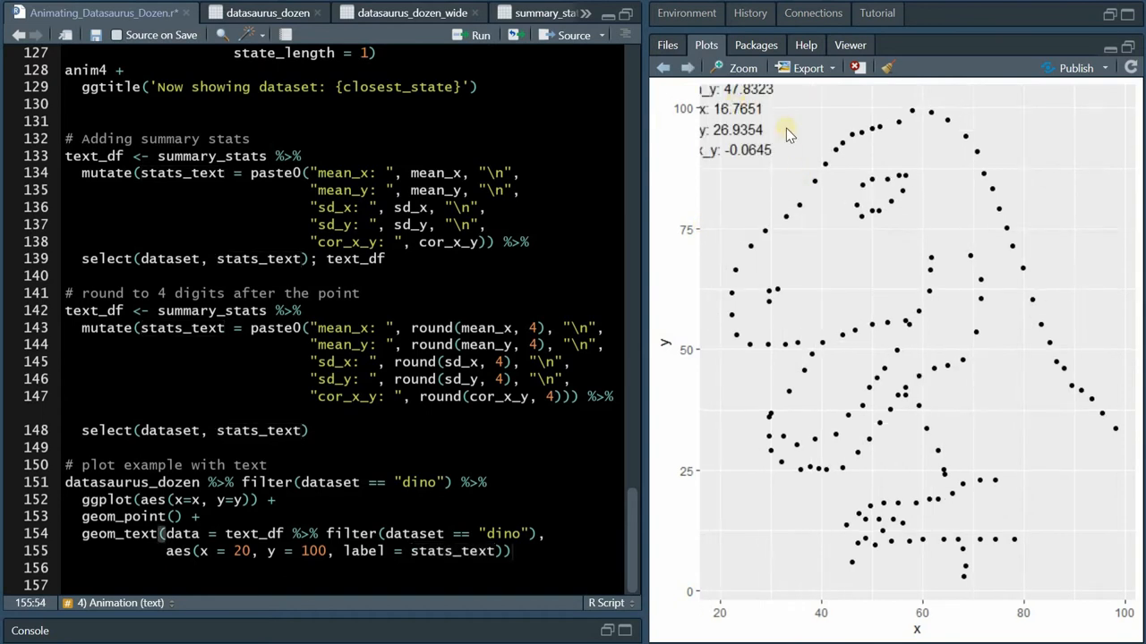
mouse_move(721, 107)
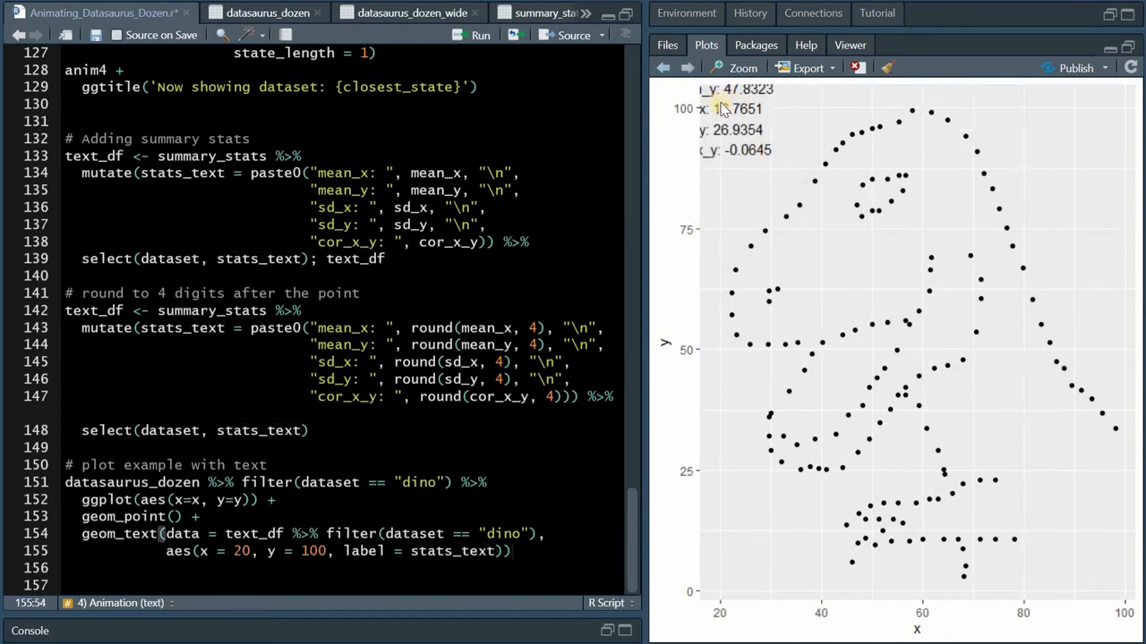
mouse_move(723, 111)
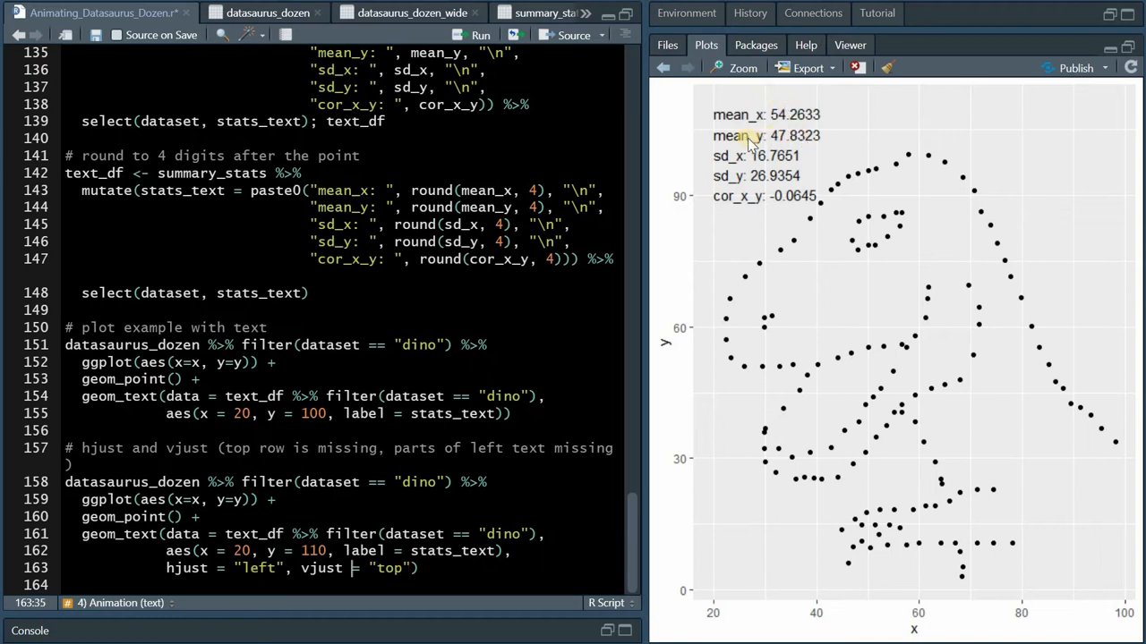
mouse_move(721, 116)
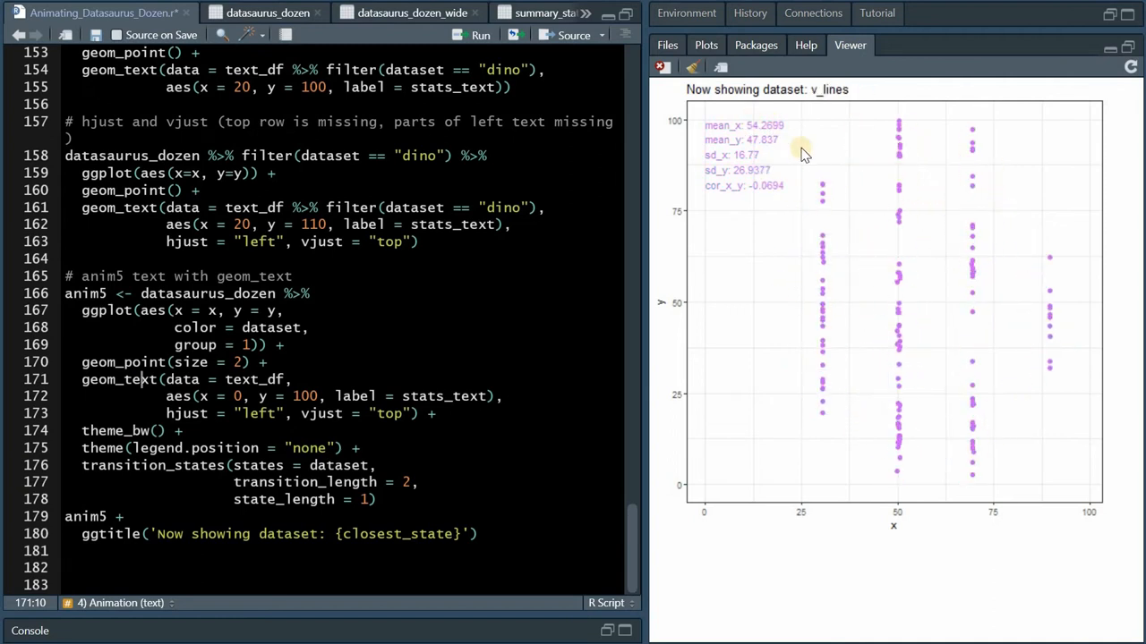
- Scroll through the script to review the anim5 and anim6 geom_text code with black summary text
scroll("down", 3)
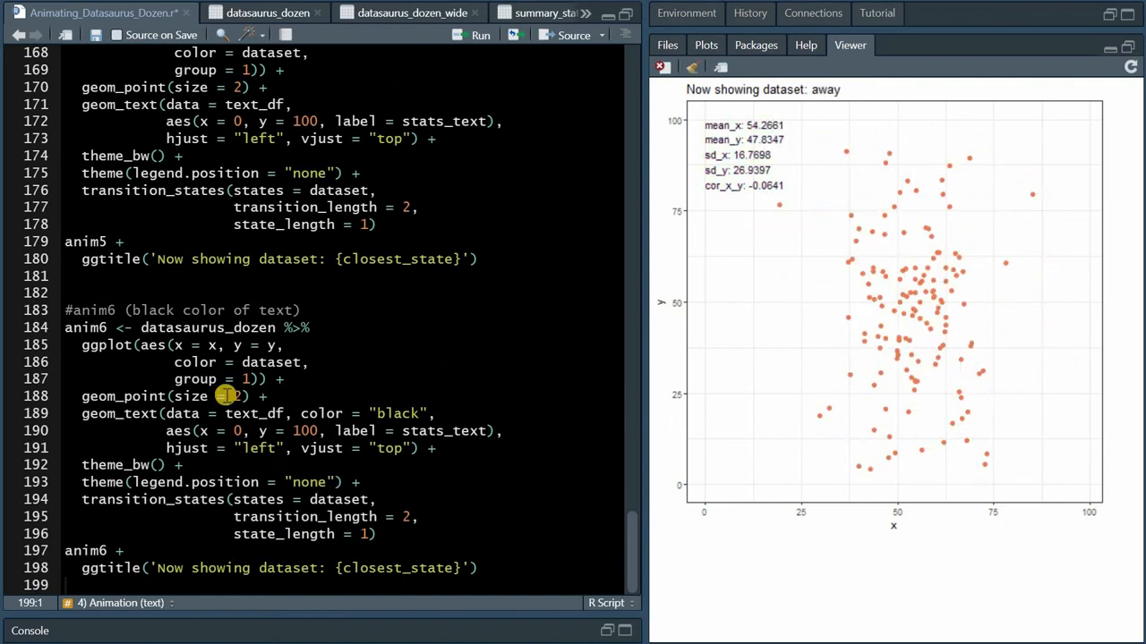
scroll("up", 3)
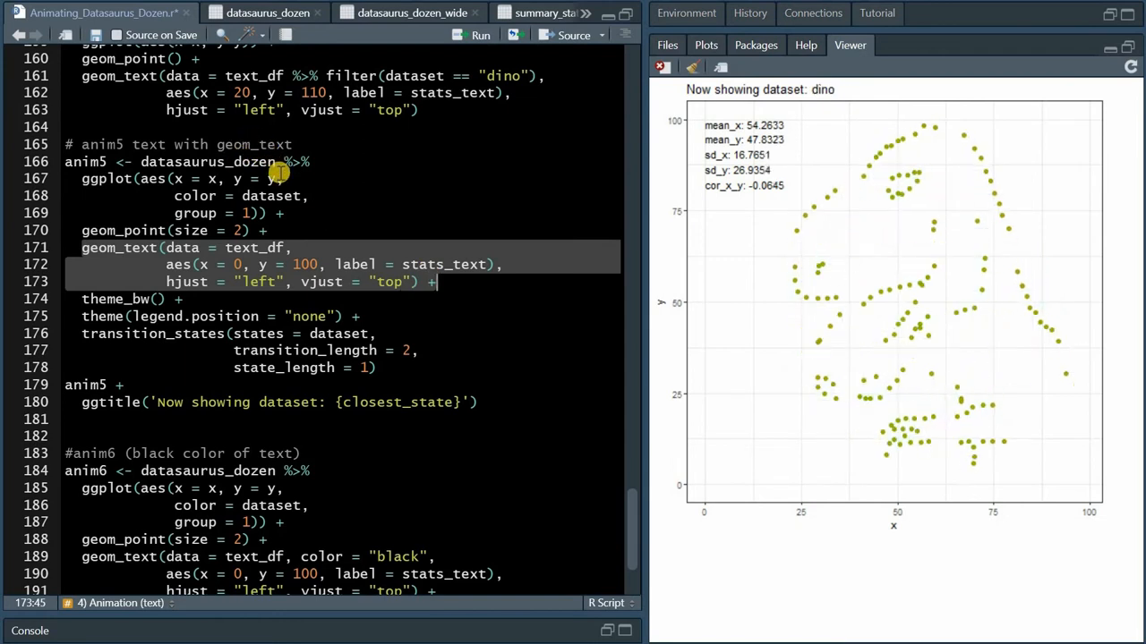
scroll("down", 3)
type("datasaurus_dozen$dataset == closest_state")
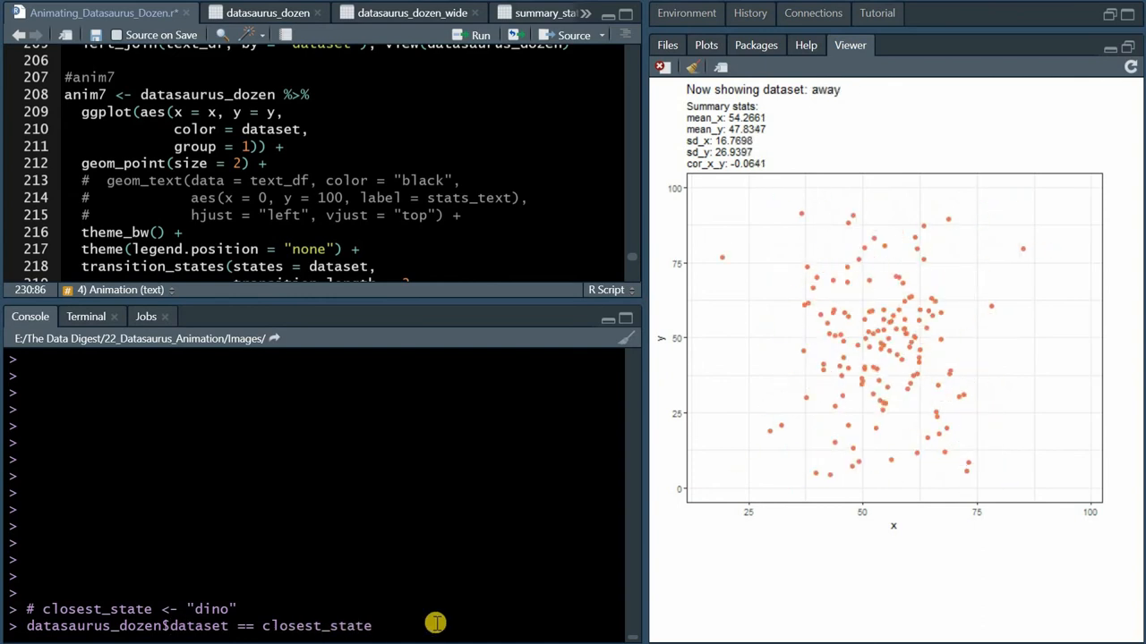
- Run datasaurus_dozen$dataset == closest_state in the console to see matching rows
key("Return")
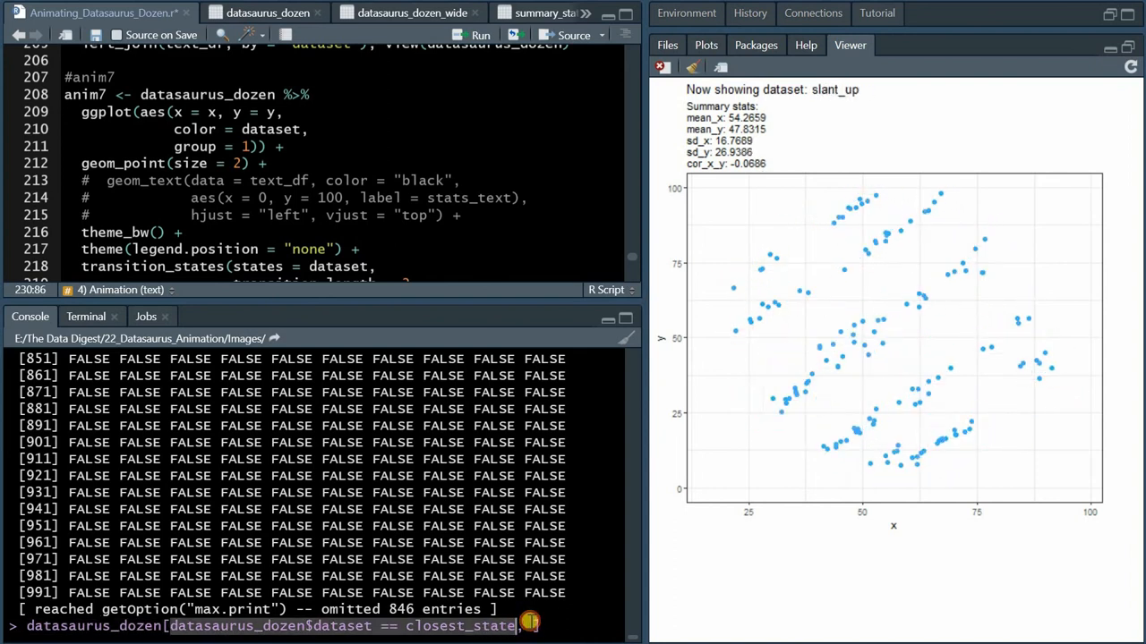
key("Return")
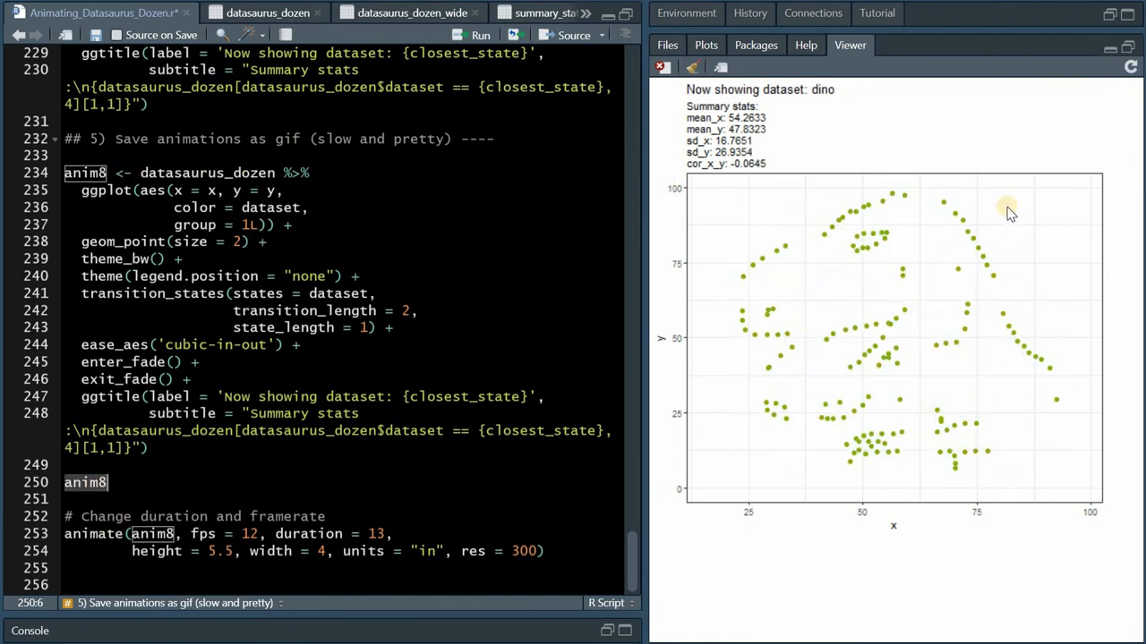
- Bring up the Viewer's context menu on the animation to reach 'Save image as...'
right_click(1002, 210)
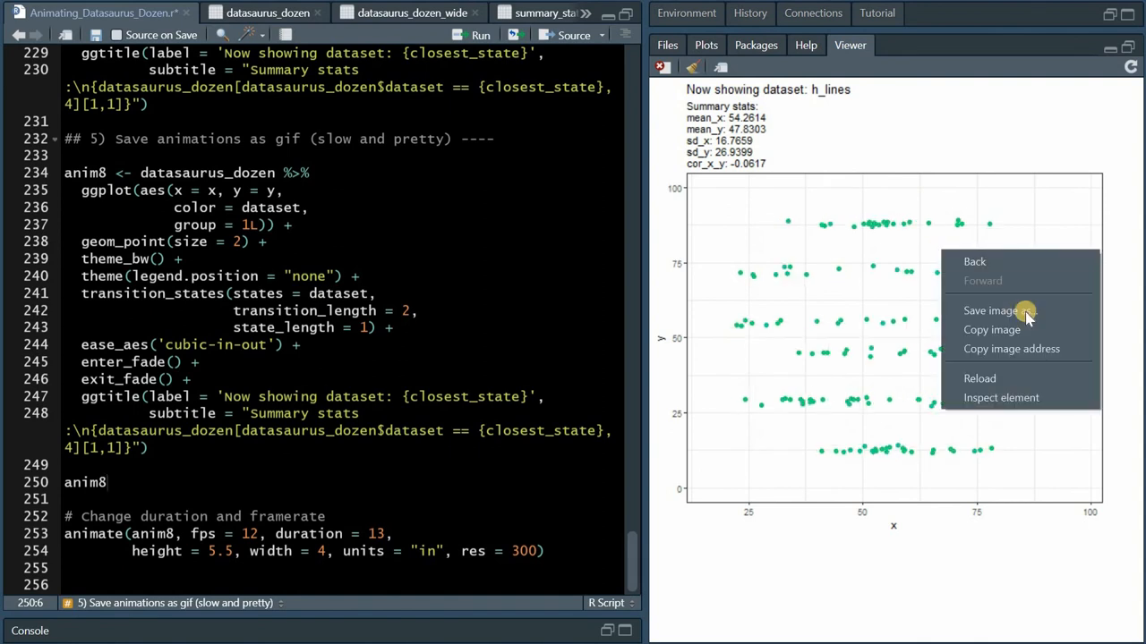
mouse_move(1020, 310)
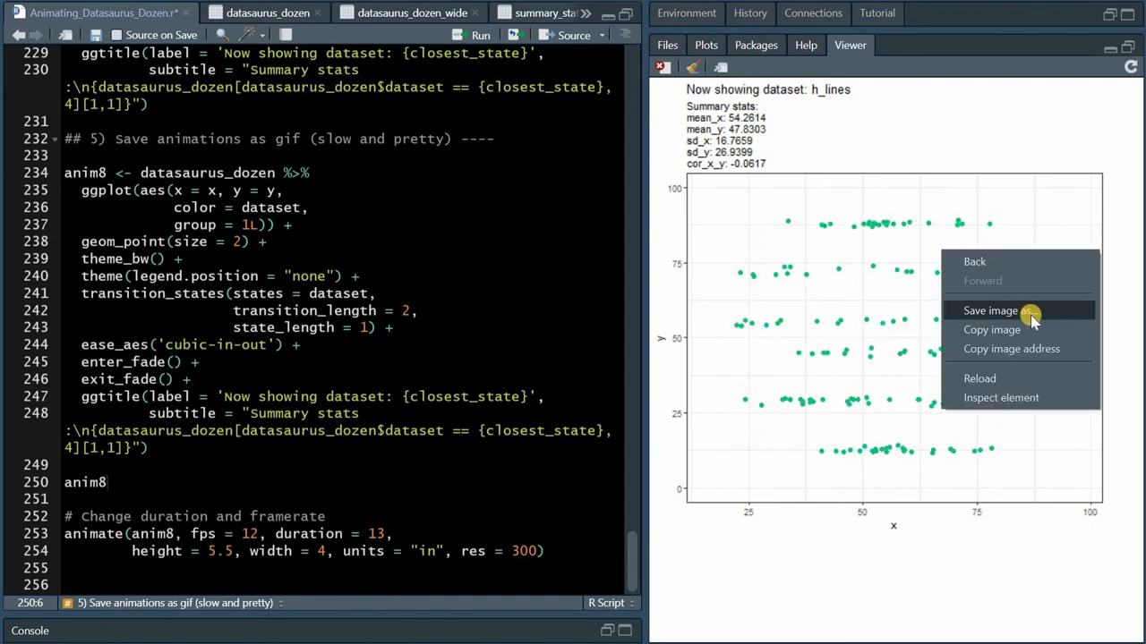